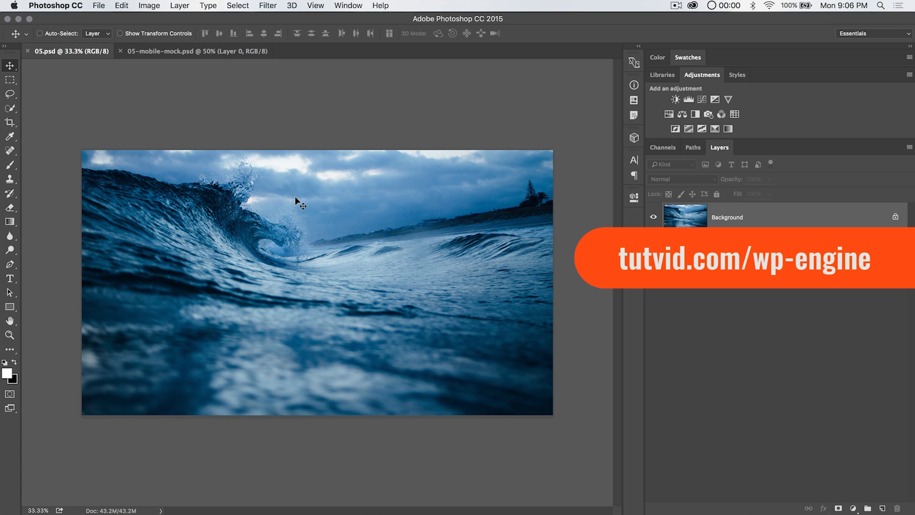
mouse_move(383, 108)
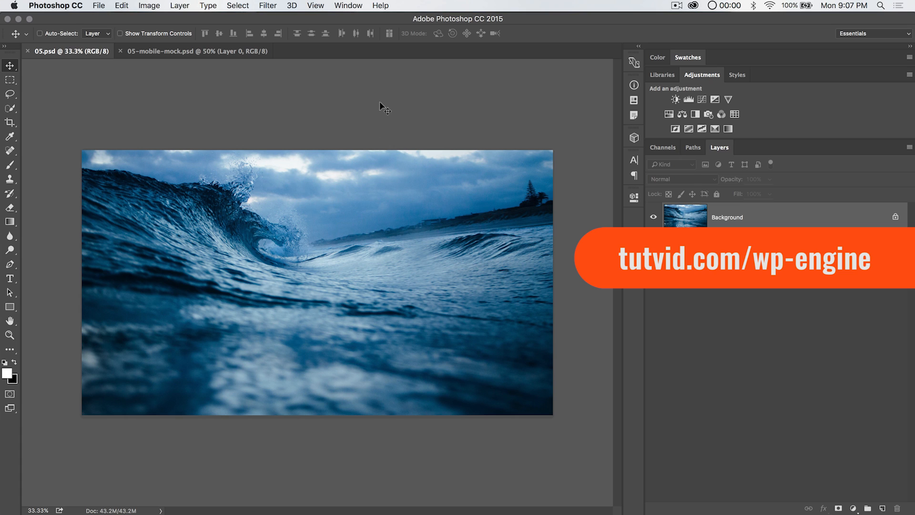
mouse_move(393, 127)
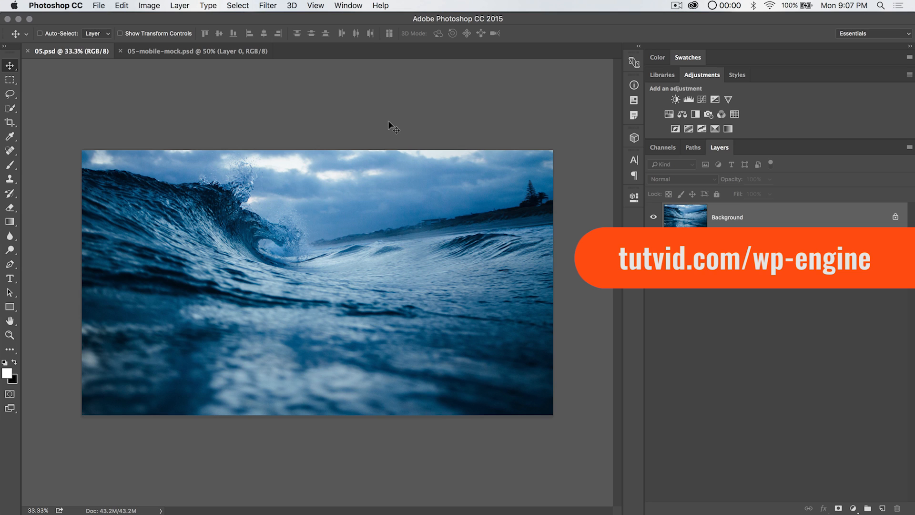
mouse_move(375, 133)
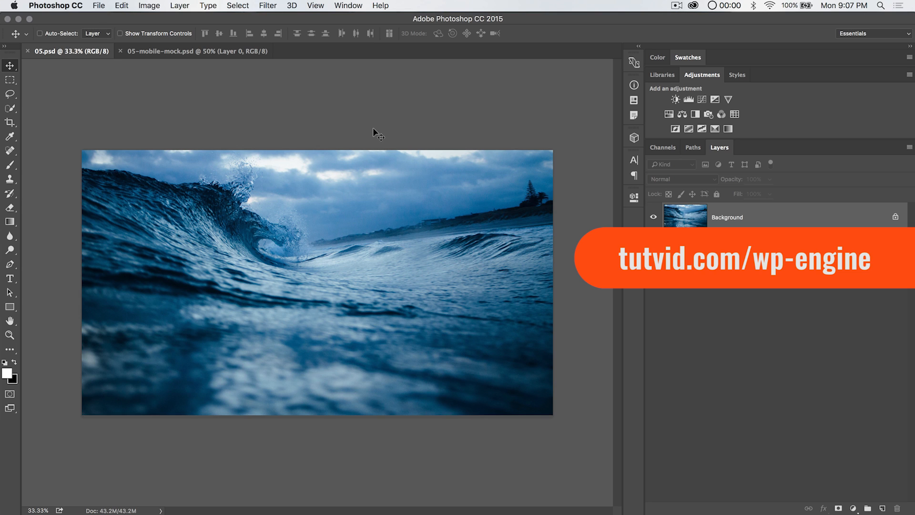
mouse_move(478, 260)
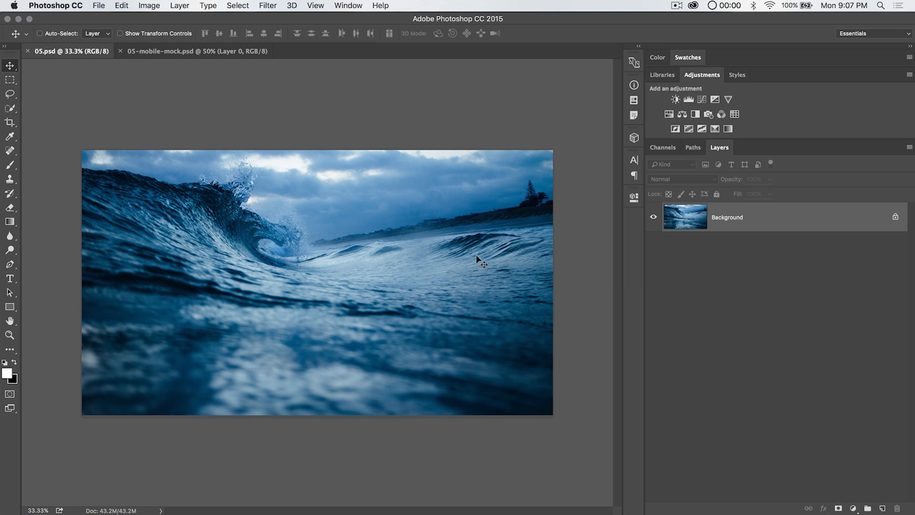
Step: Place 05-this-water-logo.psd into the centre of the wave photo via File > Place Linked
left_click(98, 5)
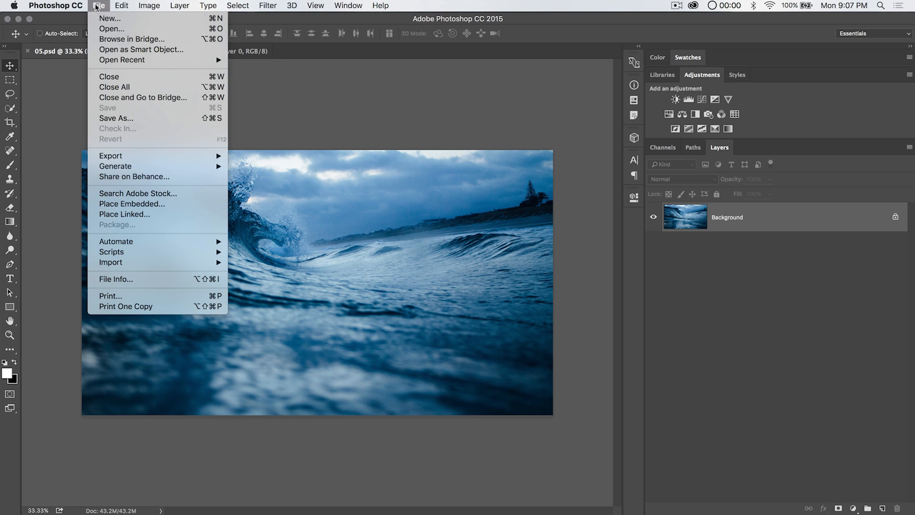
mouse_move(124, 214)
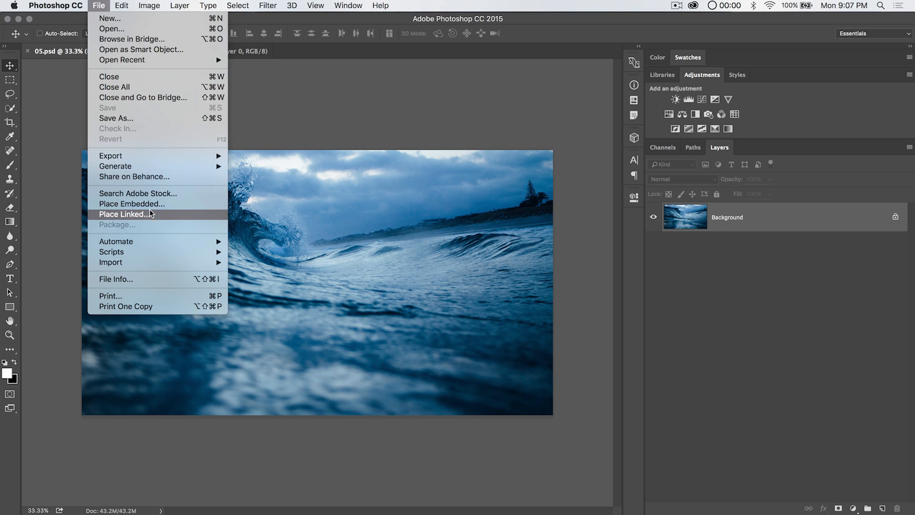
mouse_move(149, 203)
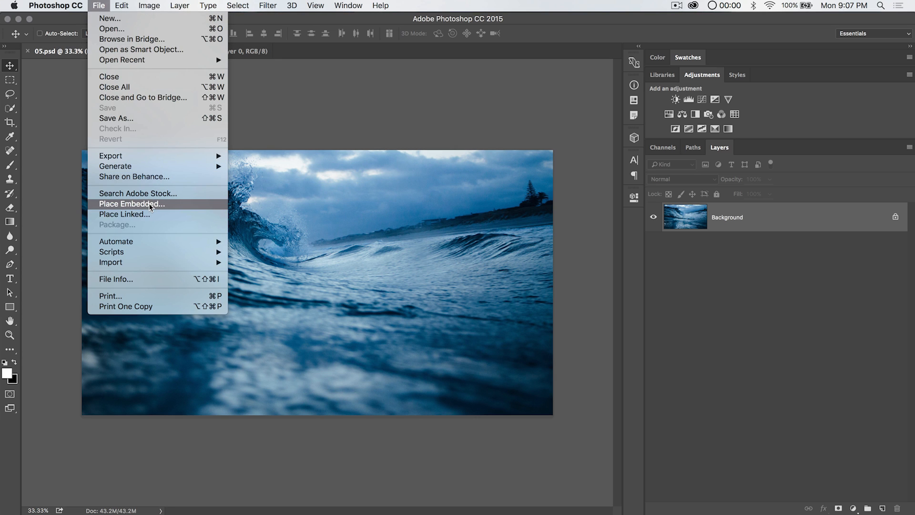
left_click(131, 203)
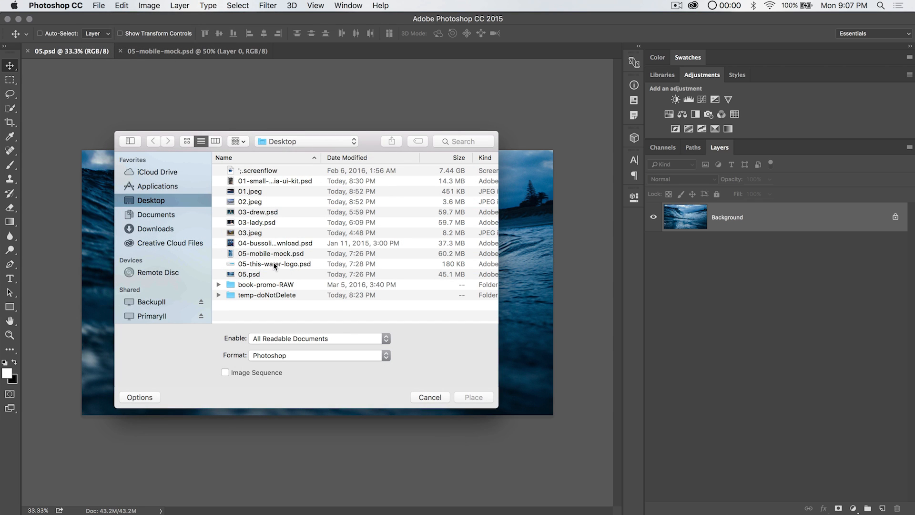
left_click(473, 397)
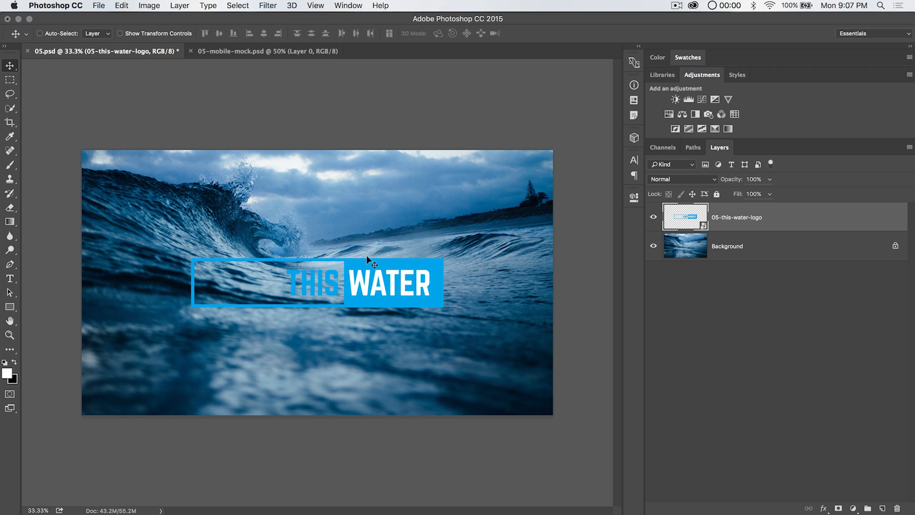
mouse_move(382, 301)
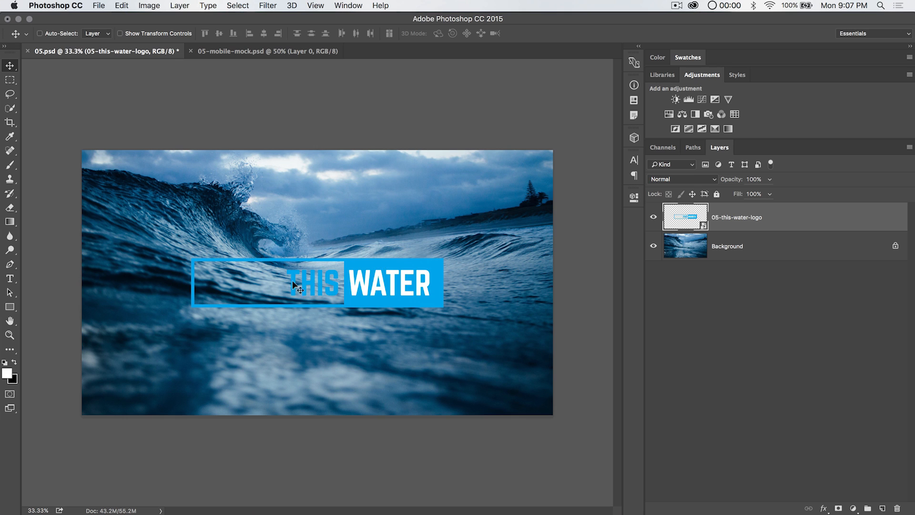
mouse_move(423, 271)
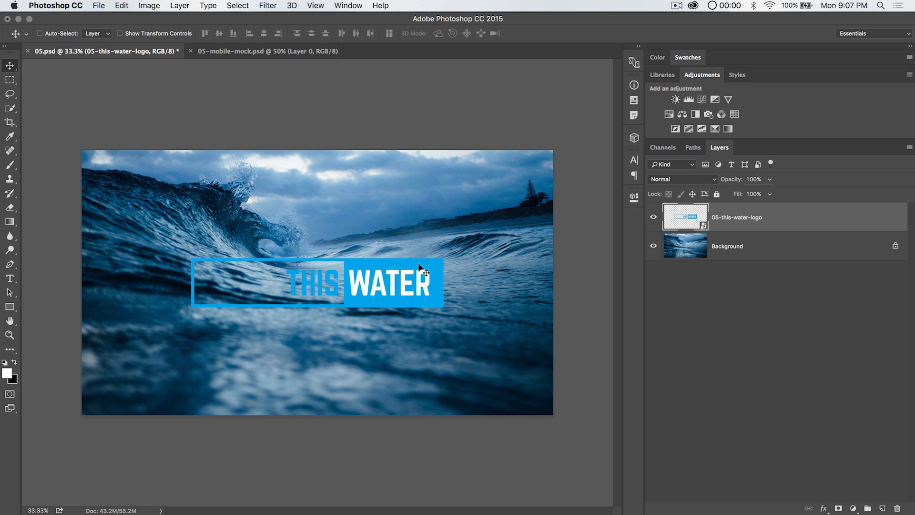
mouse_move(276, 57)
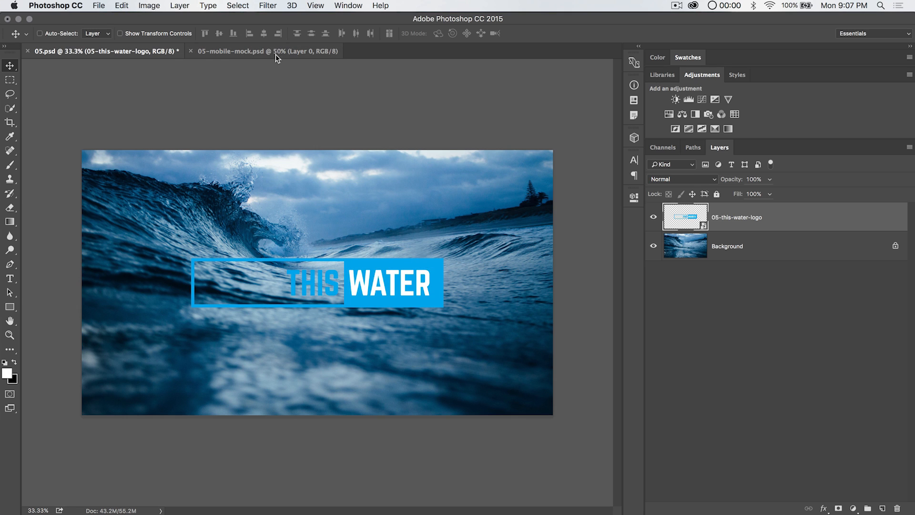
Step: Place 05-this-water-logo.psd near the top of 05-mobile-mock.psd as a smart object
left_click(268, 51)
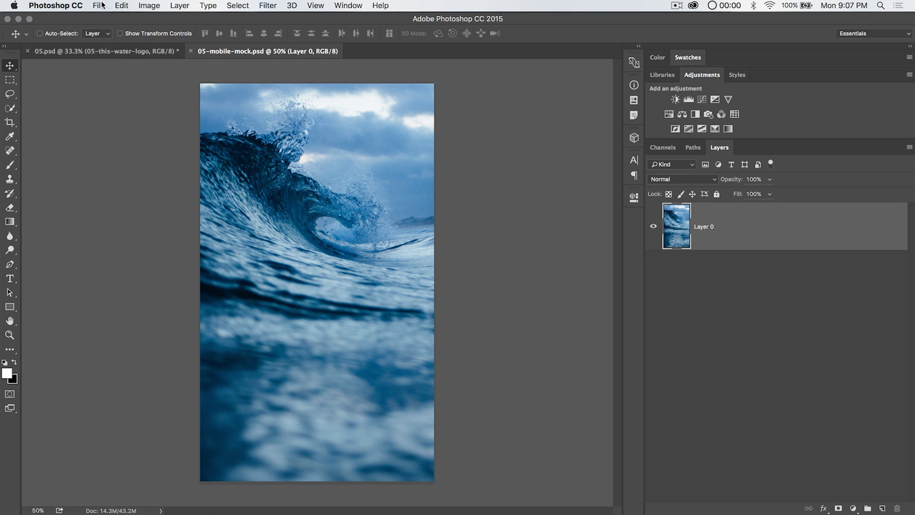
left_click(99, 5)
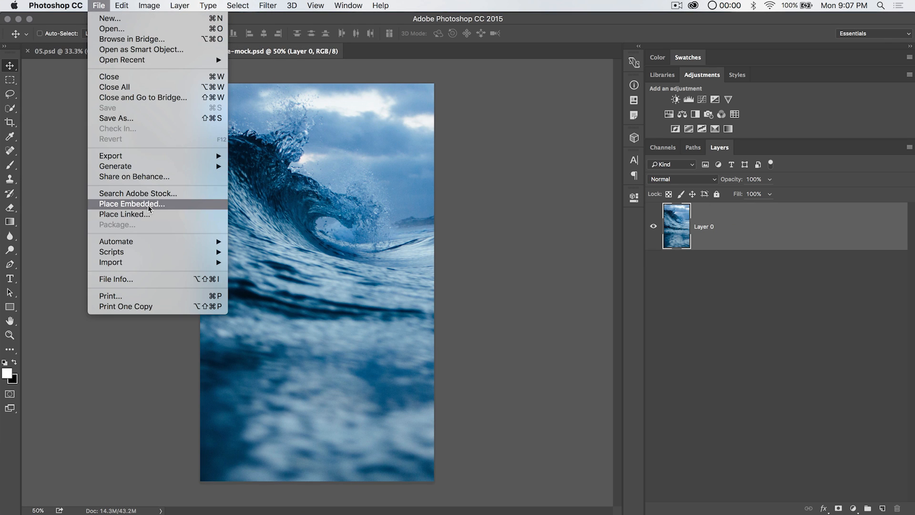
left_click(131, 203)
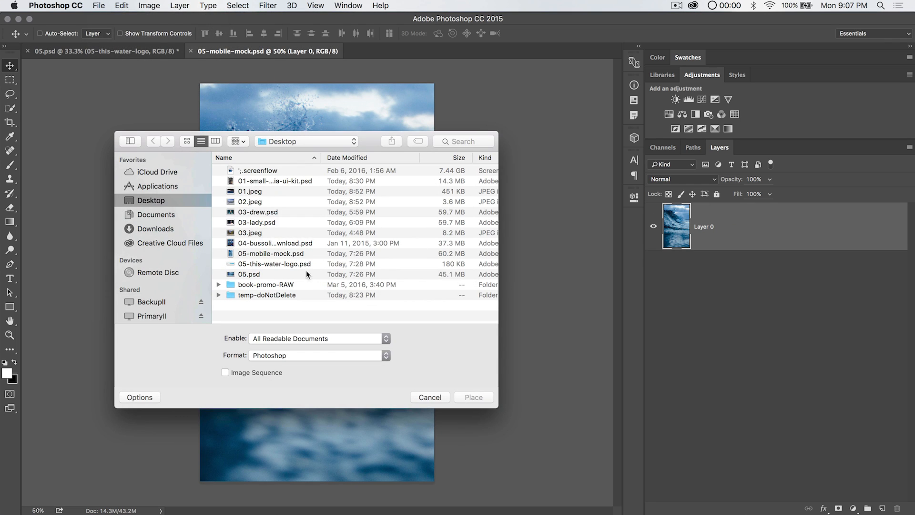
left_click(473, 397)
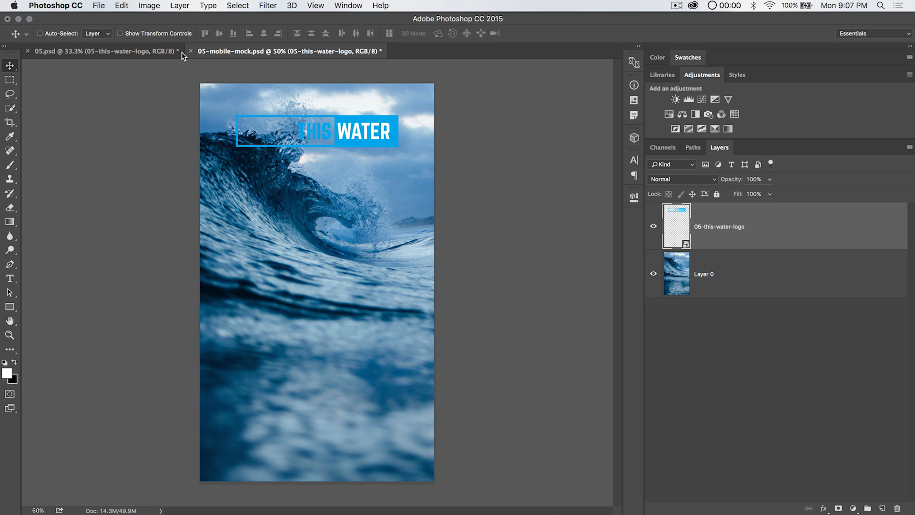
Step: Return to the linked logo document and enable the change-primary-color adjustment
left_click(99, 51)
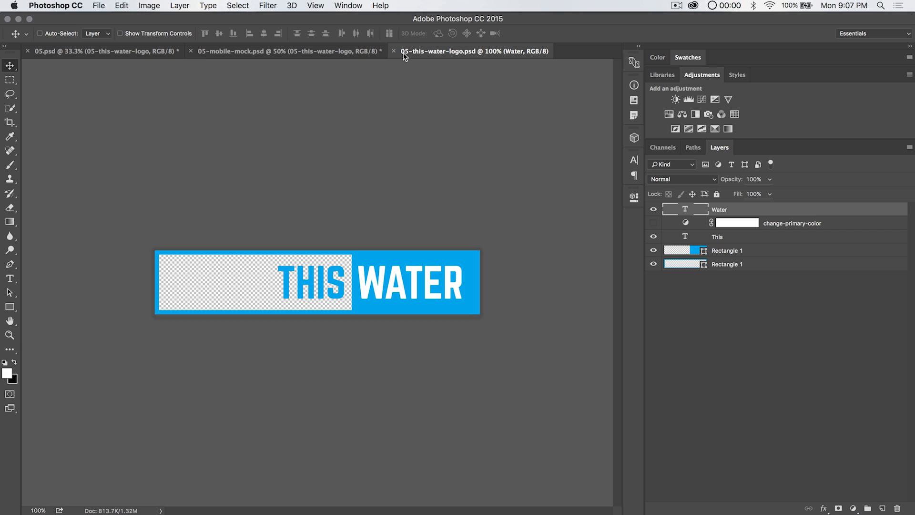
mouse_move(476, 59)
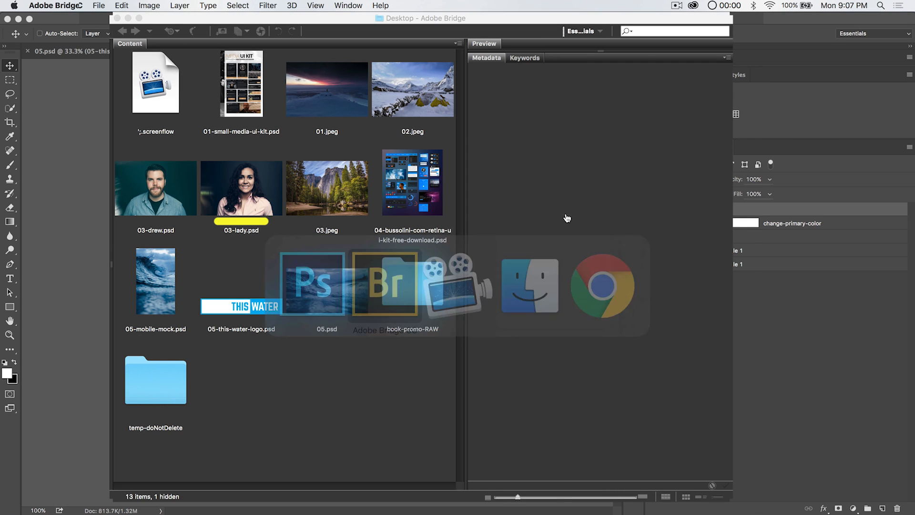
left_click(241, 286)
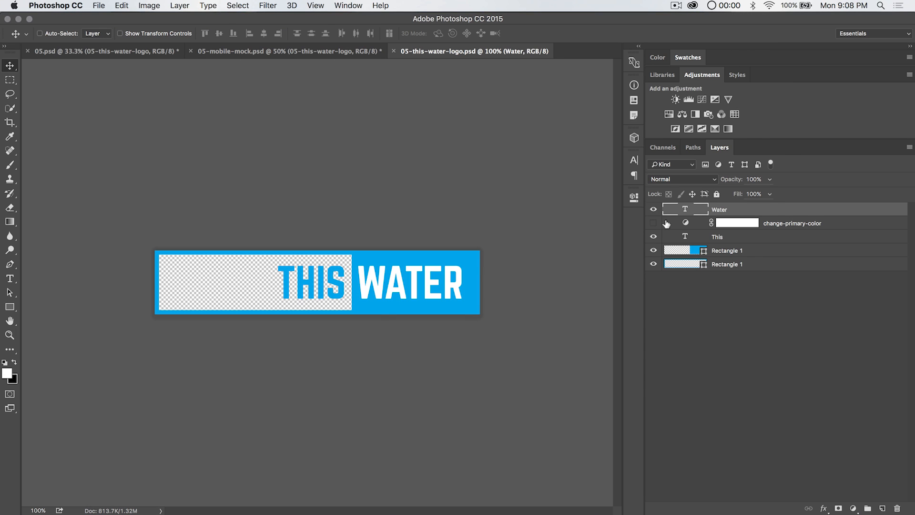
left_click(653, 222)
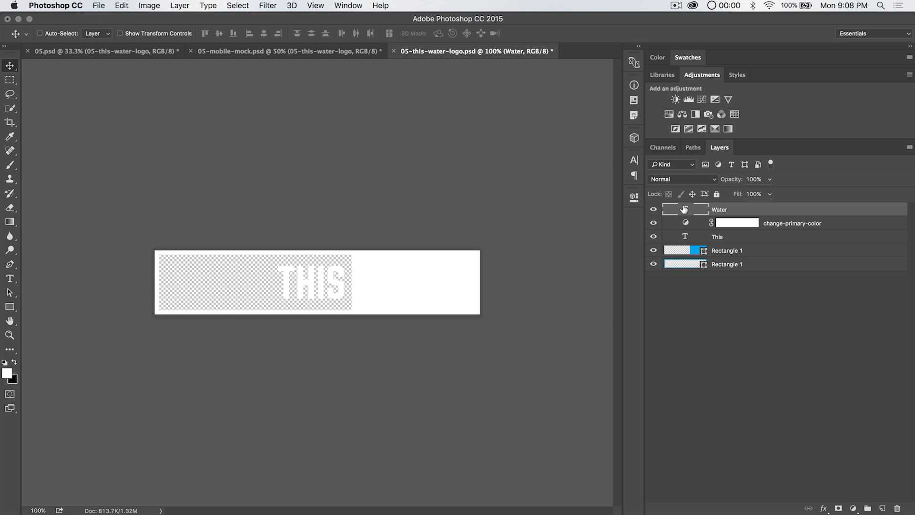
Step: Recolour Rectangle 1 to white and the WATER text to blue in the Color Picker
double_click(685, 250)
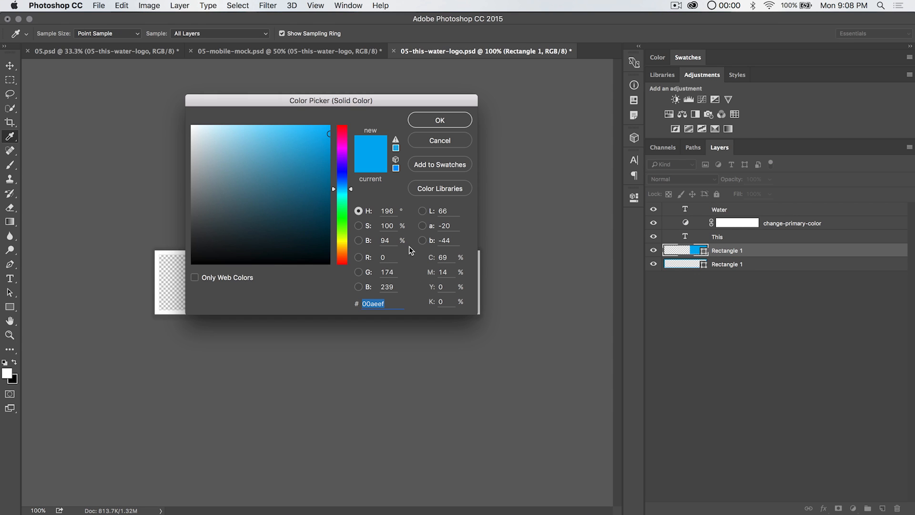
left_click(439, 119)
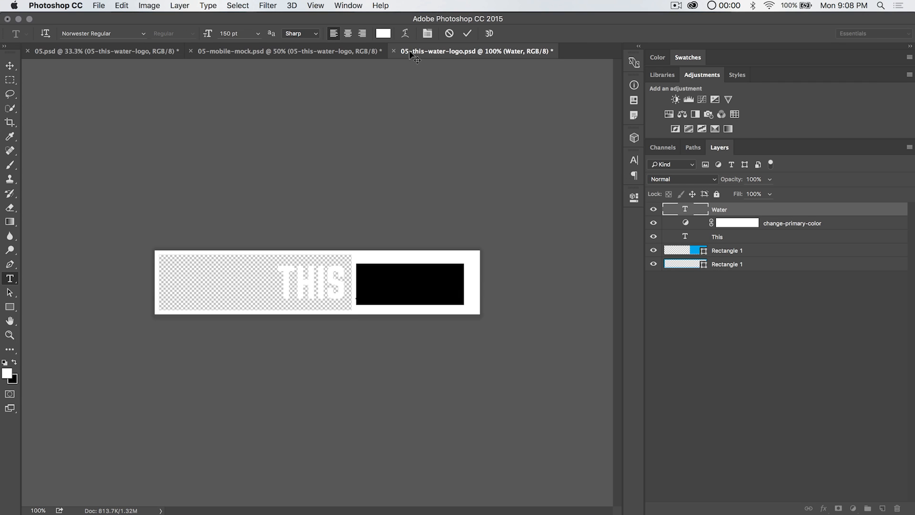
left_click(383, 34)
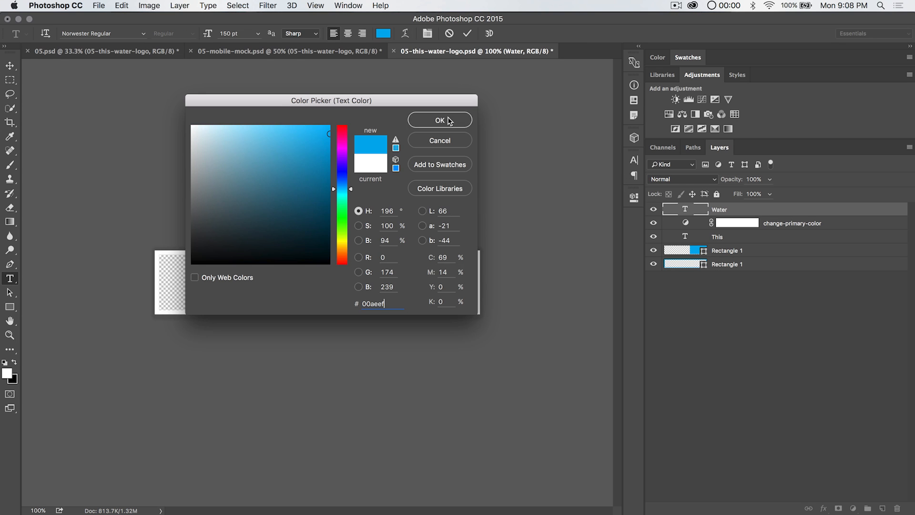
left_click(439, 119)
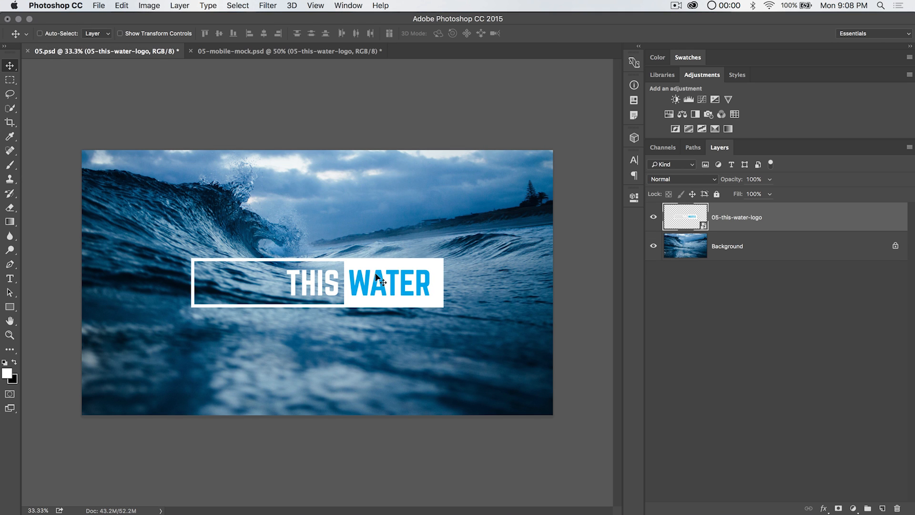
mouse_move(309, 54)
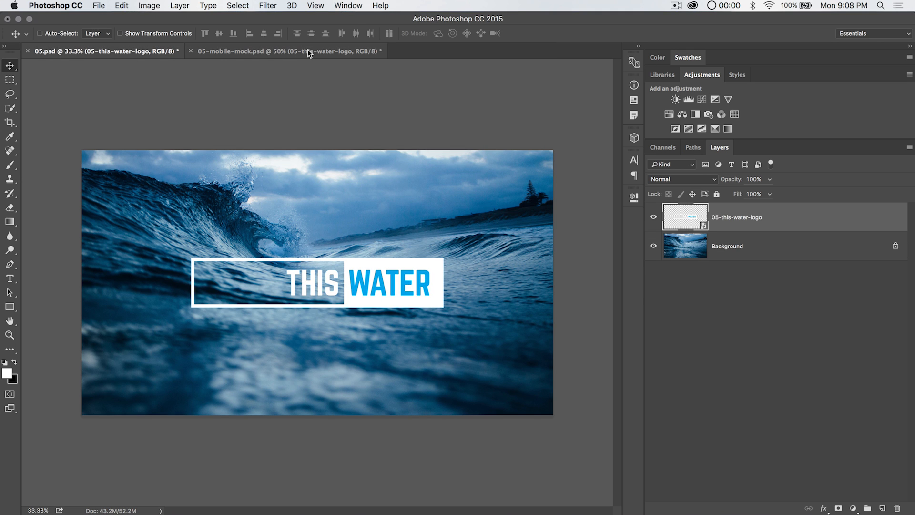
Step: Switch to 05-mobile-mock.psd, whose logo still shows white WATER on a blue box
left_click(287, 51)
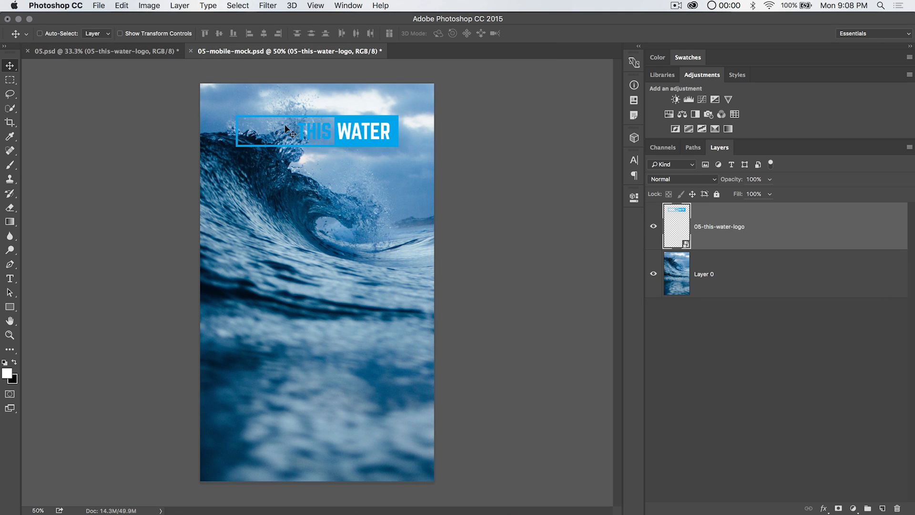
mouse_move(395, 161)
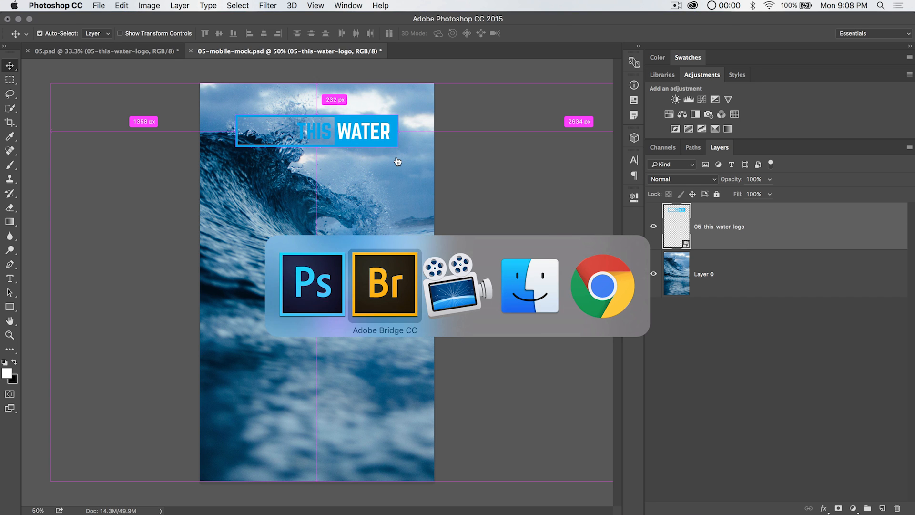
Step: Select 05-this-water-logo.psd in Bridge's Content panel to check its preview
left_click(385, 286)
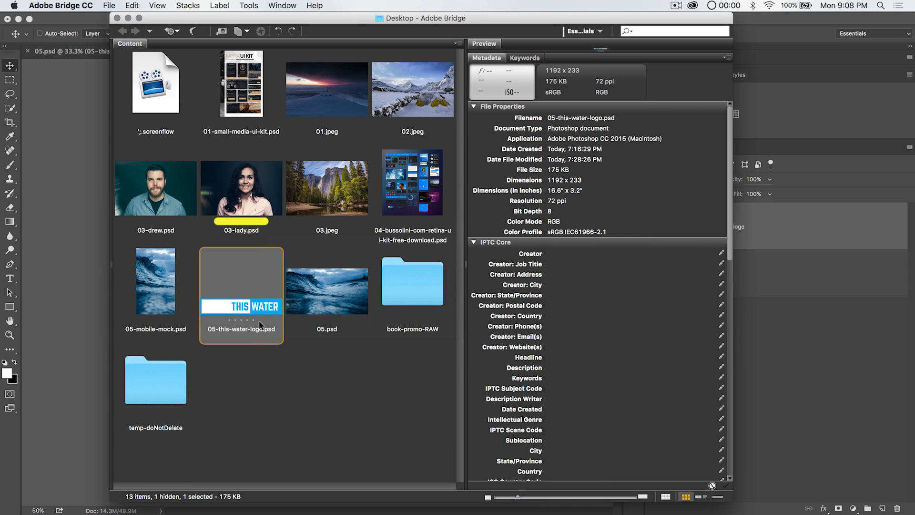
mouse_move(268, 354)
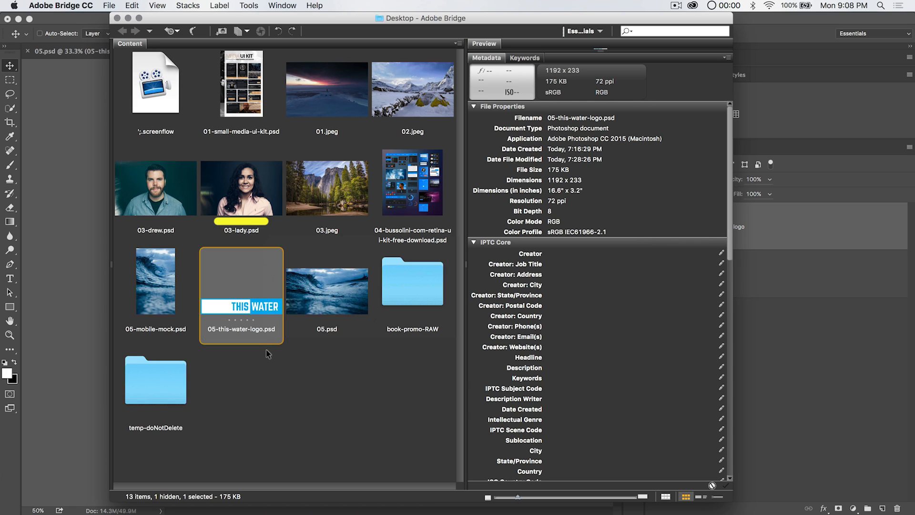
mouse_move(257, 309)
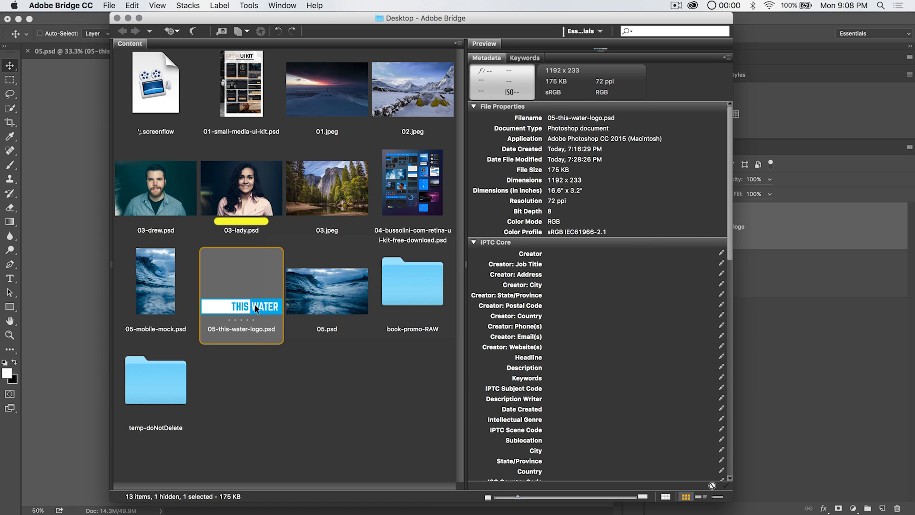
mouse_move(246, 300)
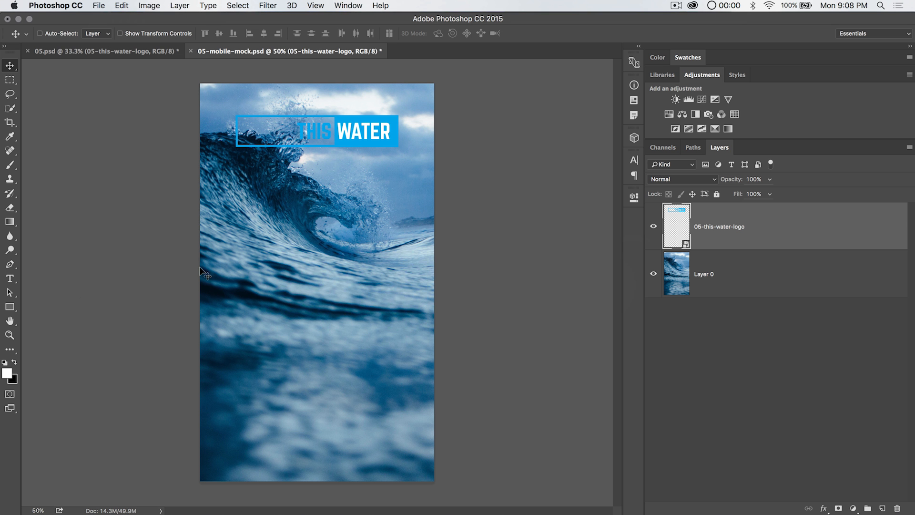
Step: Compare the logo in 05-mobile-mock.psd and return to the wave photo 05.psd
left_click(99, 51)
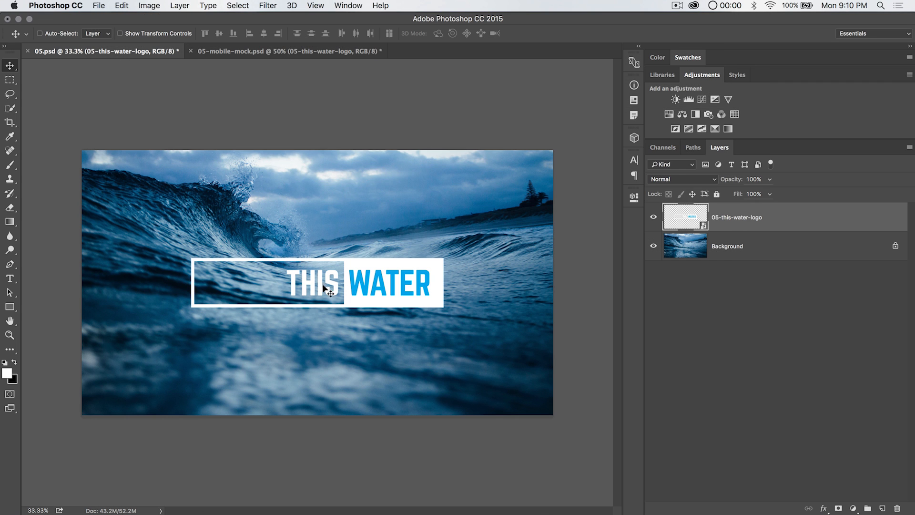
mouse_move(362, 262)
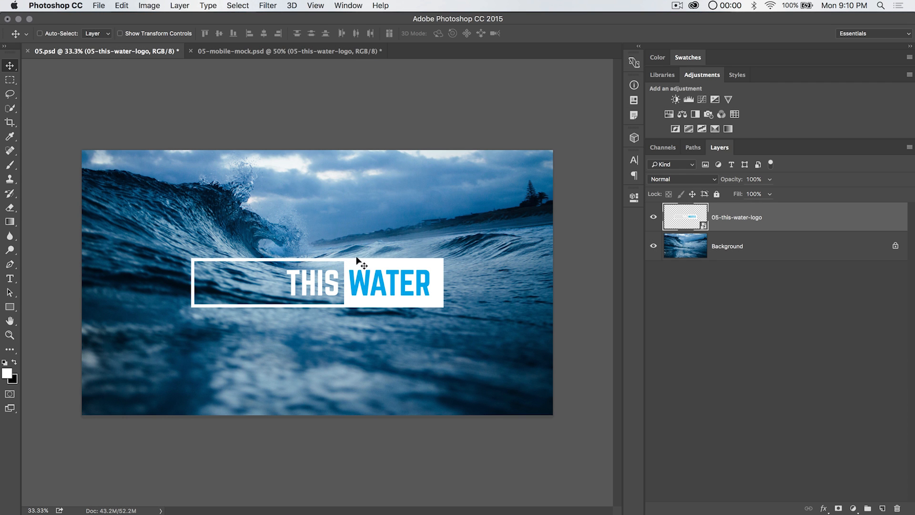
left_click(286, 52)
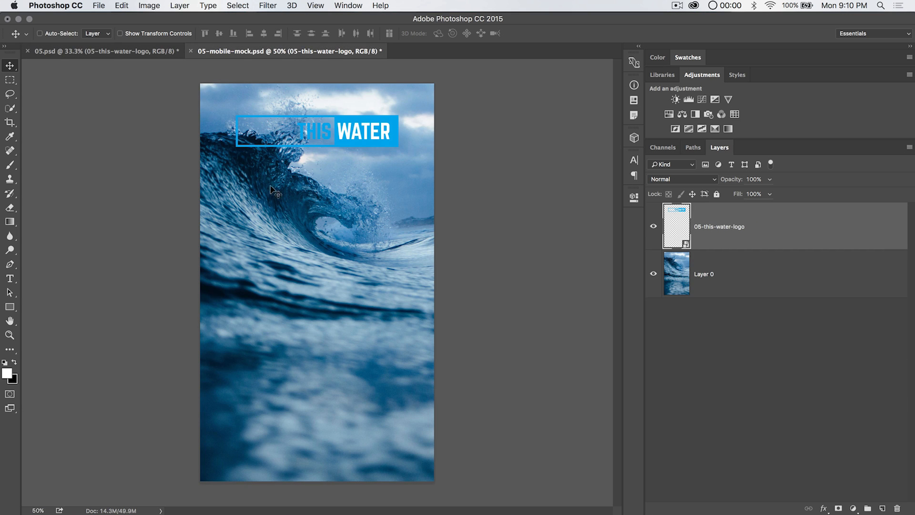
left_click(100, 51)
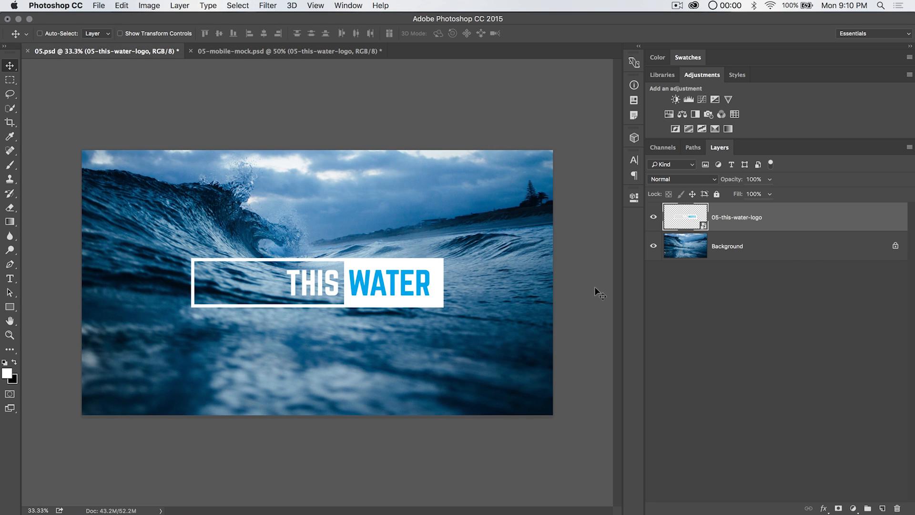
mouse_move(715, 228)
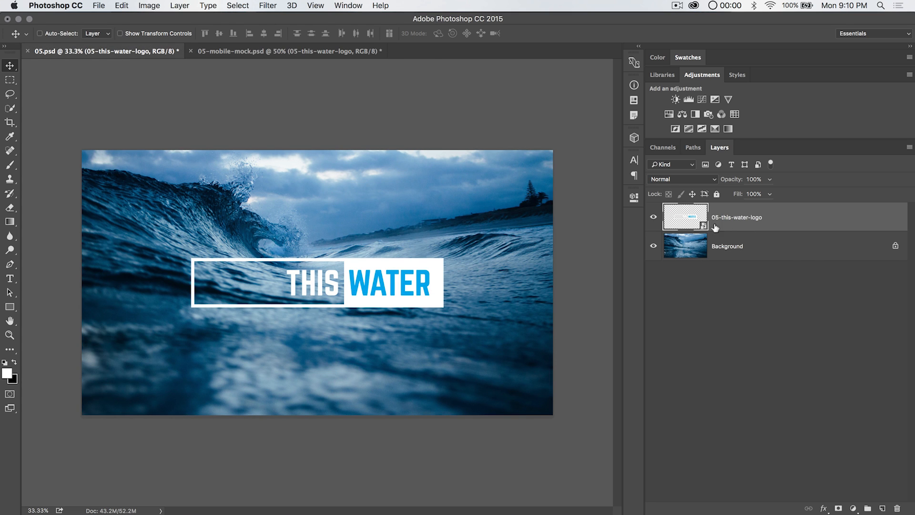
Step: Convert the logo layer to a linked smart object saved on the Desktop
left_click(634, 197)
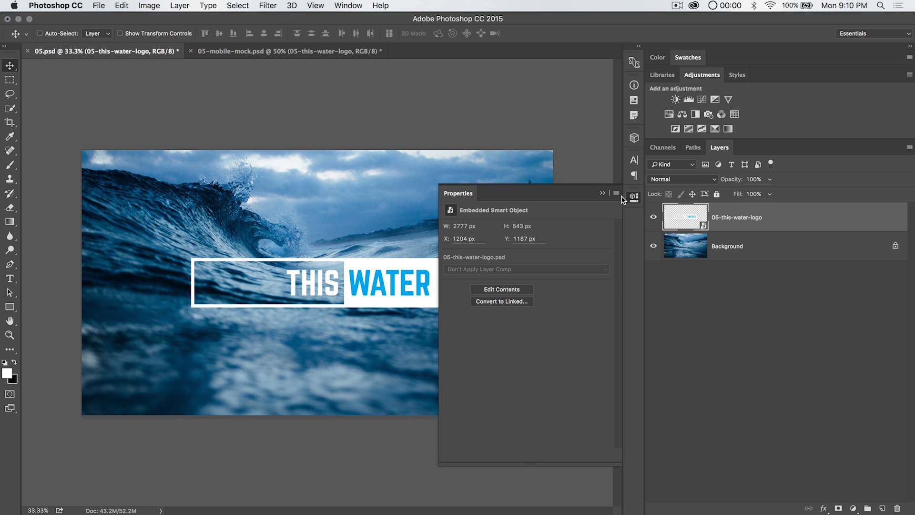
mouse_move(501, 301)
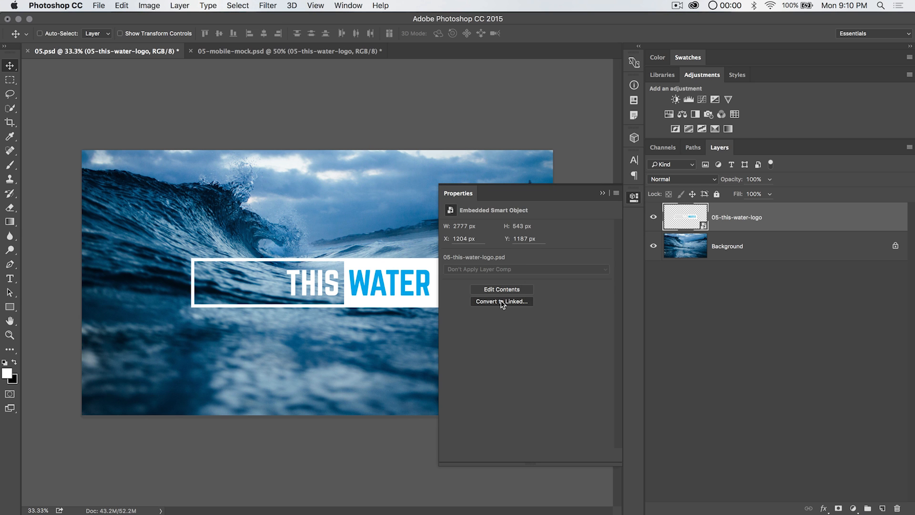
left_click(500, 302)
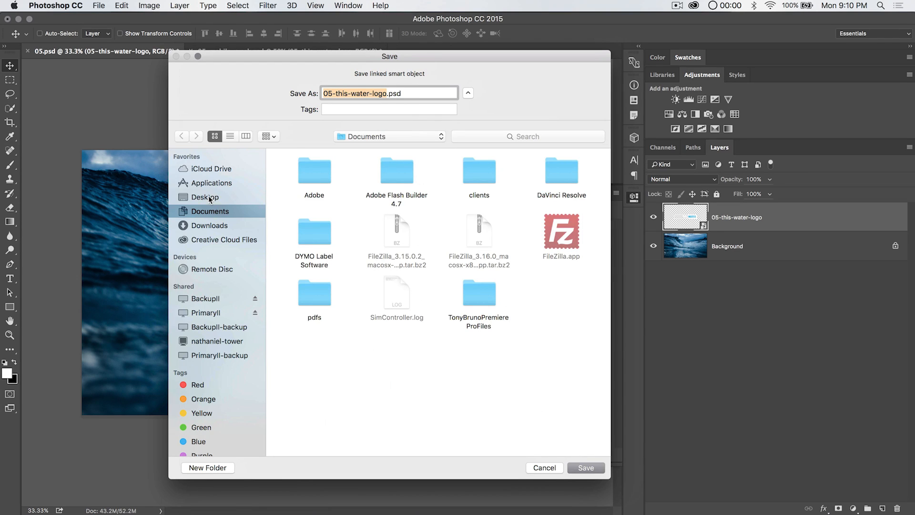
left_click(206, 197)
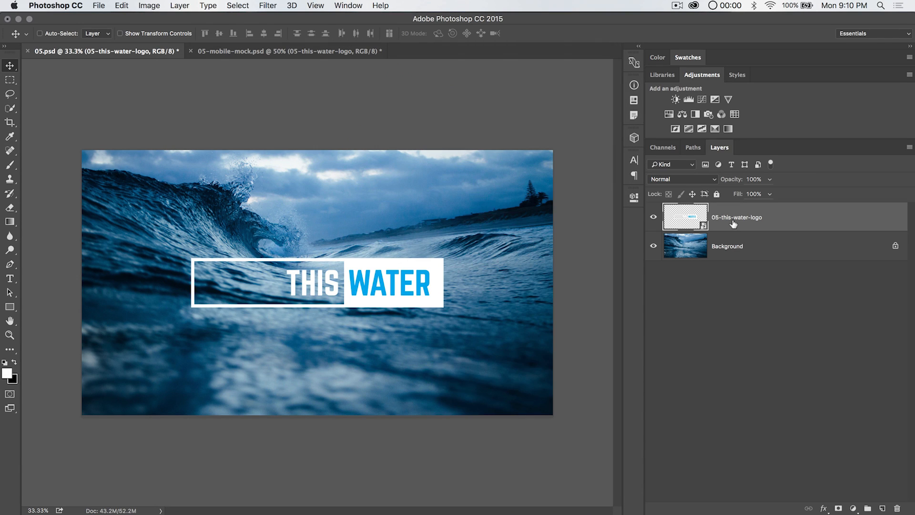
Step: Re-place 05-this-water-logo.psd into 05.psd as a linked layer
left_click(287, 52)
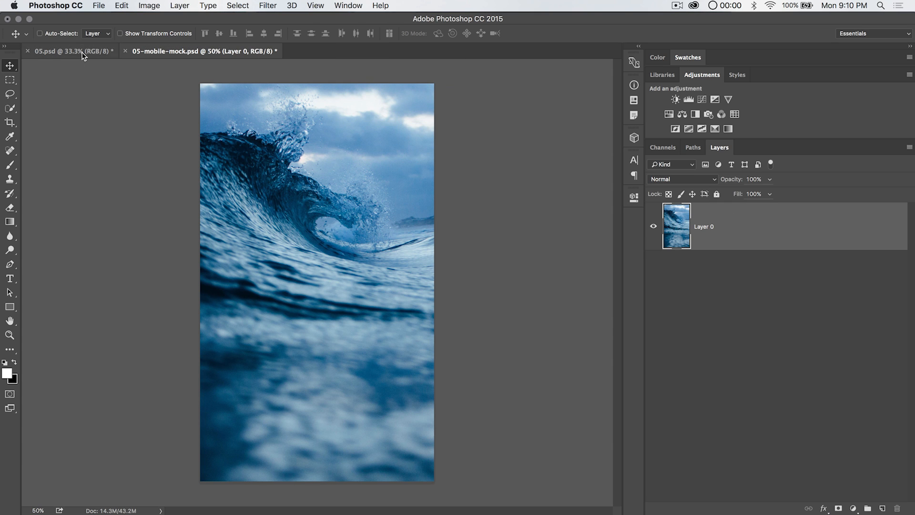
left_click(99, 5)
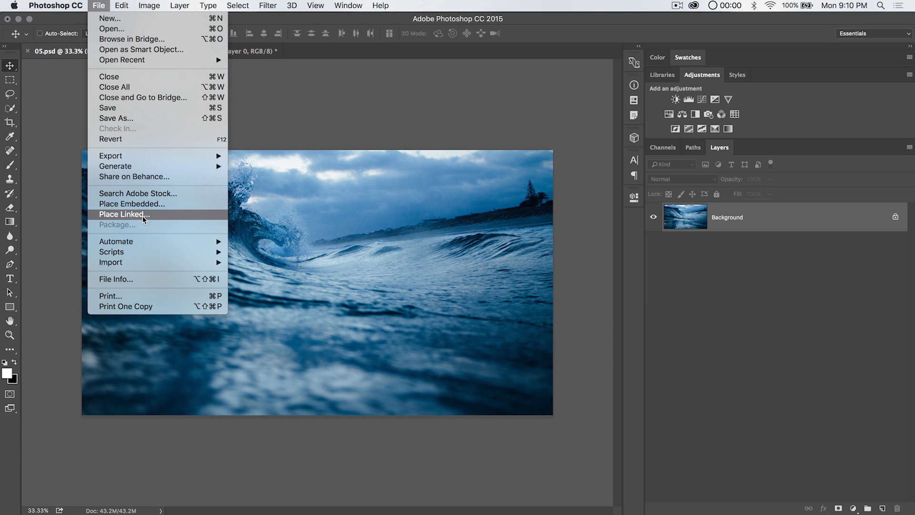
left_click(125, 214)
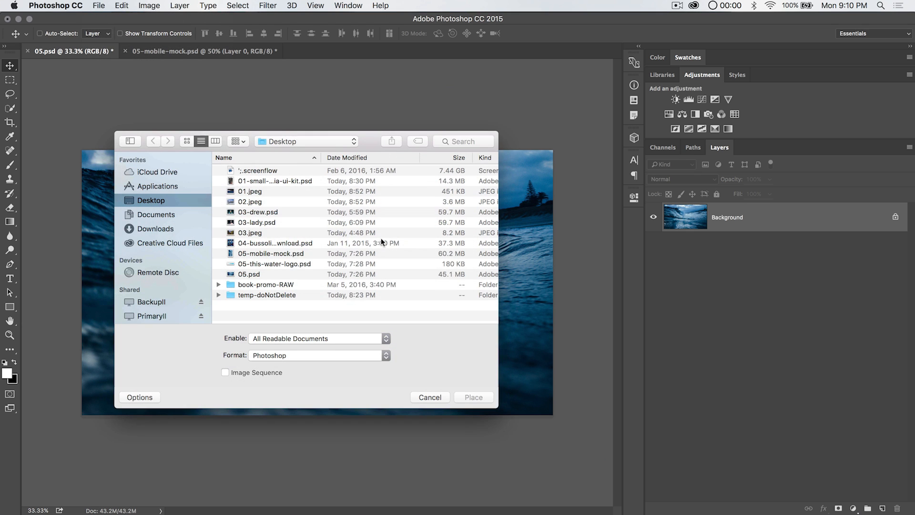
left_click(274, 263)
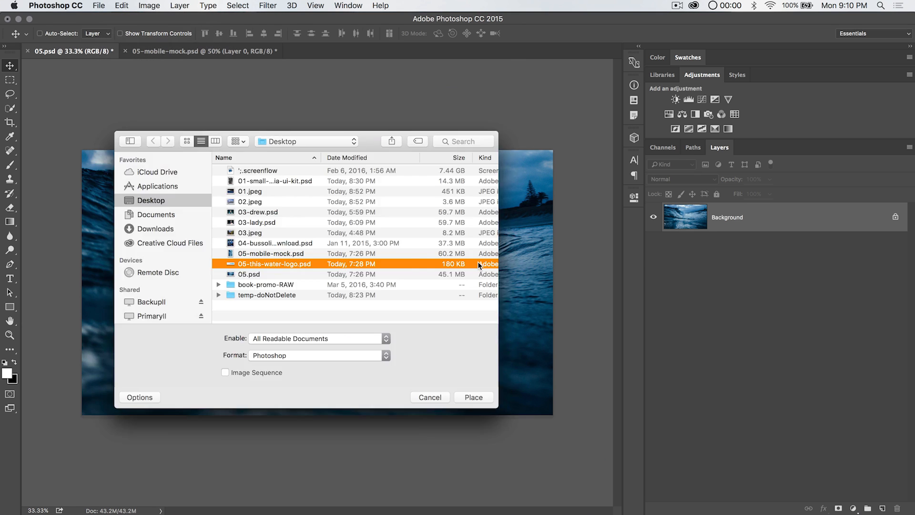
left_click(473, 397)
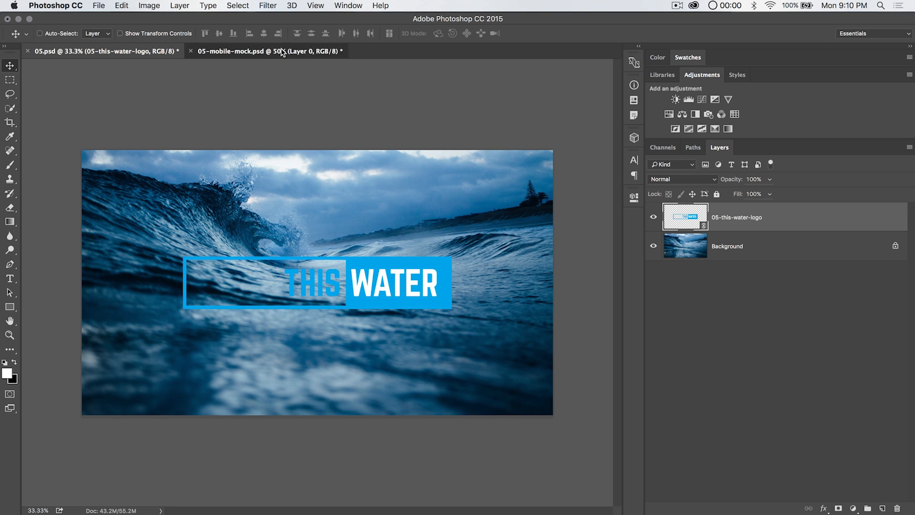
Step: Place 05-this-water-logo.psd as a linked layer centred near the top of the mobile mockup
left_click(98, 5)
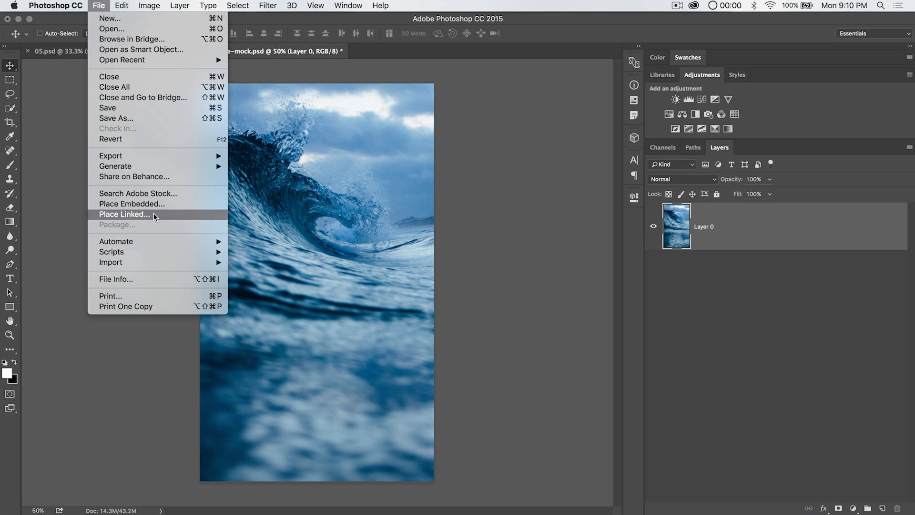
left_click(125, 215)
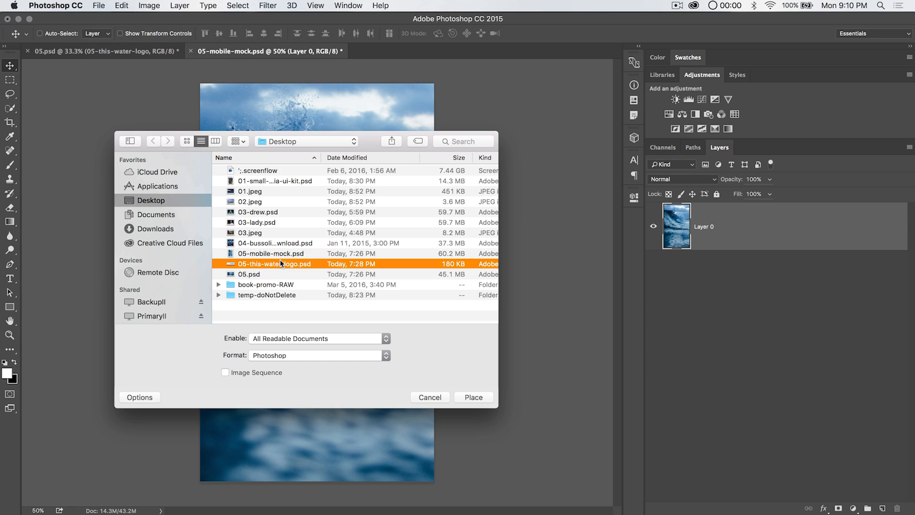
left_click(474, 397)
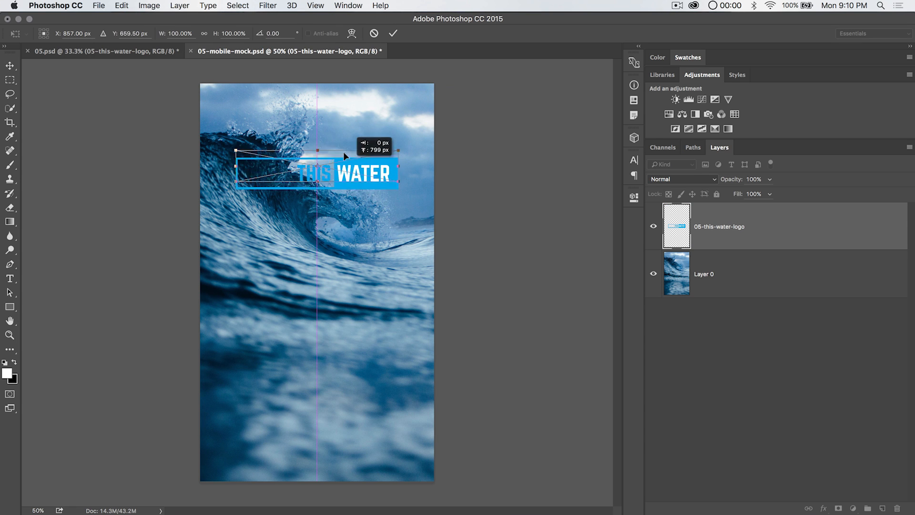
left_click(88, 51)
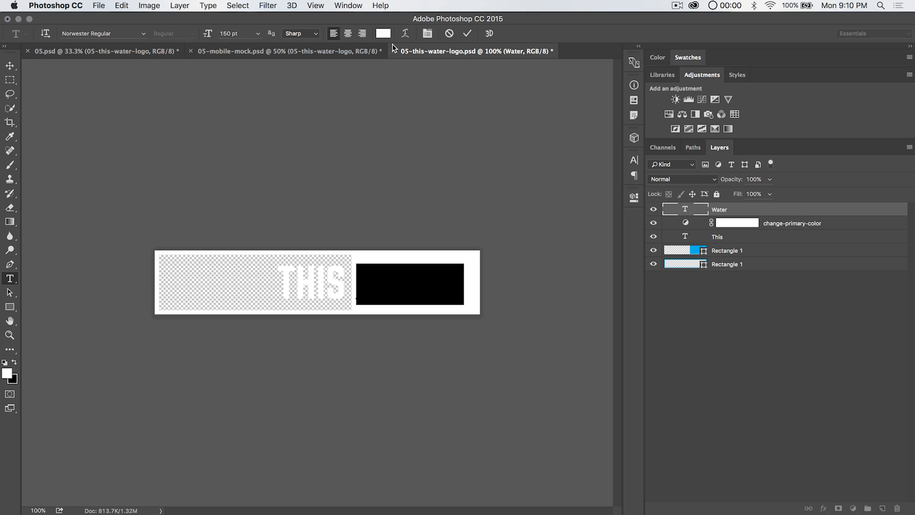
Step: Set the WATER text colour to #00aeef and check the logo file in Bridge
left_click(383, 33)
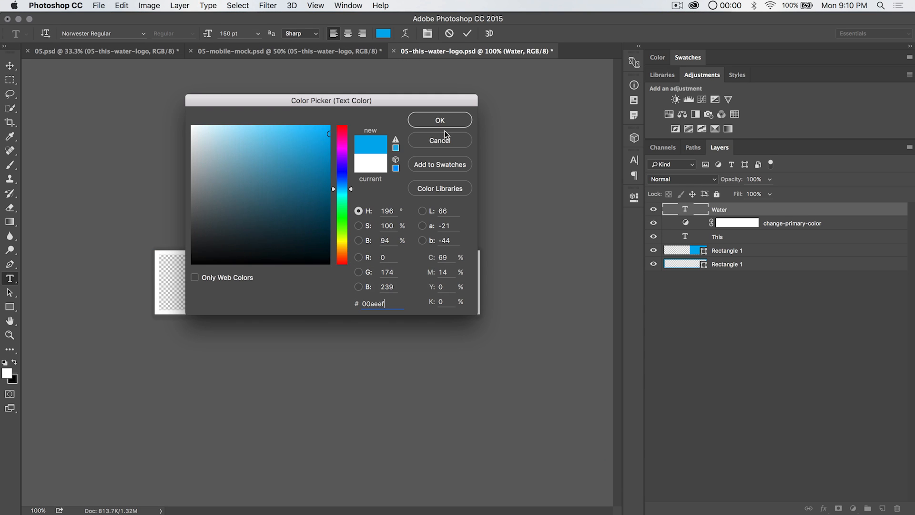
left_click(439, 120)
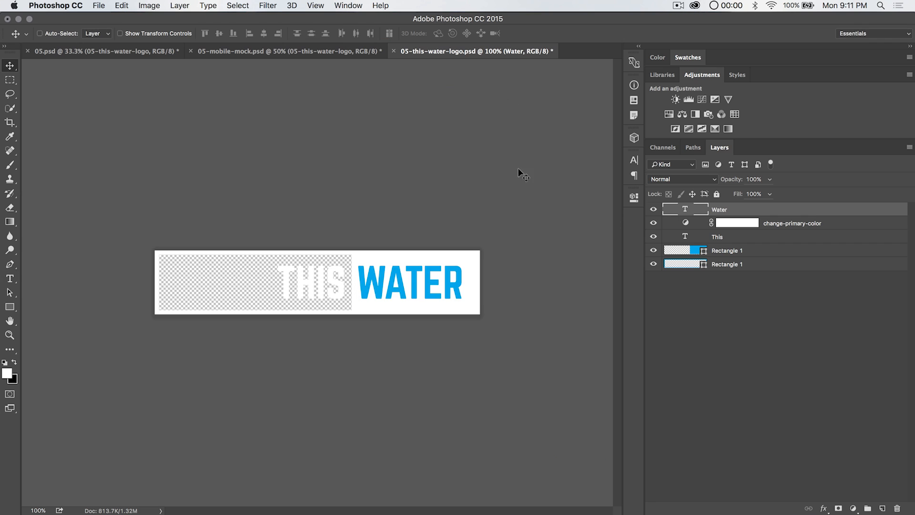
mouse_move(469, 56)
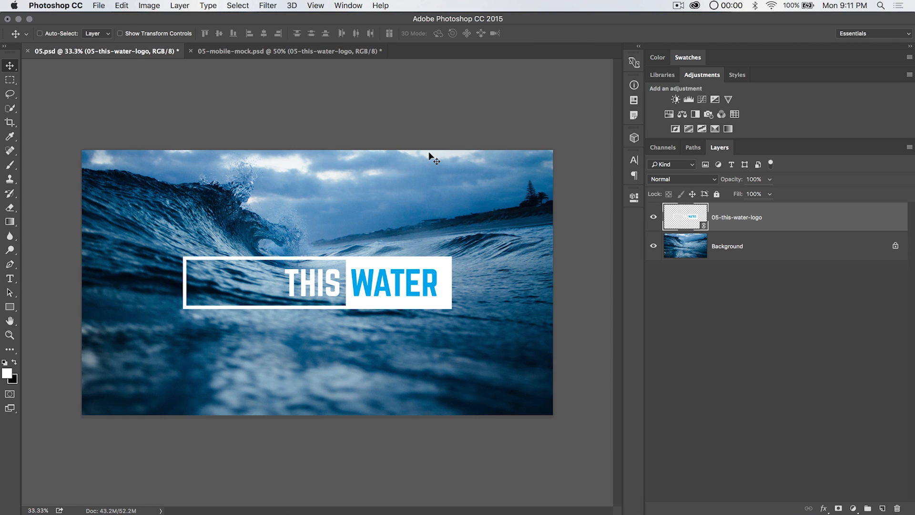
left_click(283, 51)
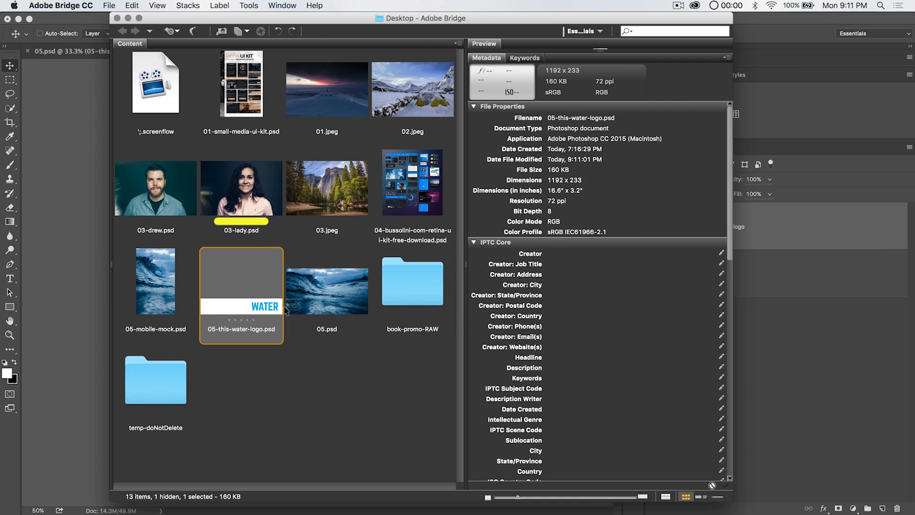
mouse_move(264, 291)
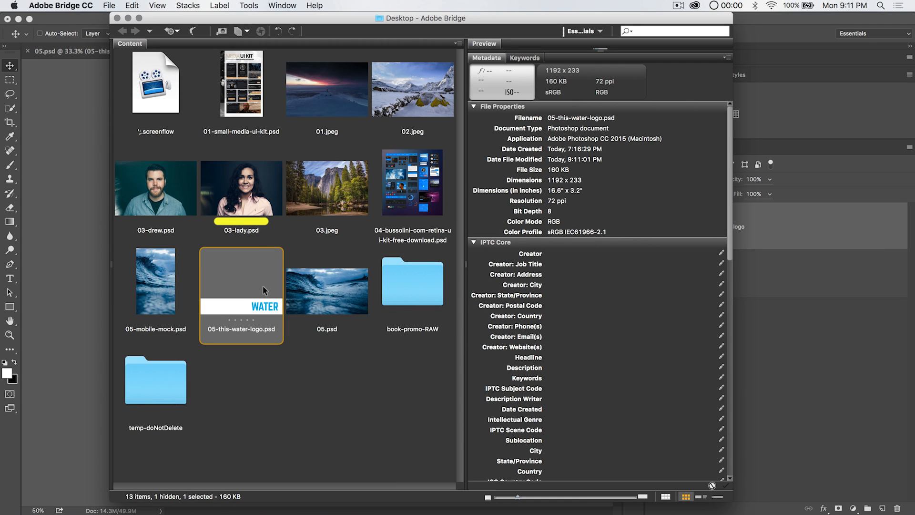
mouse_move(241, 314)
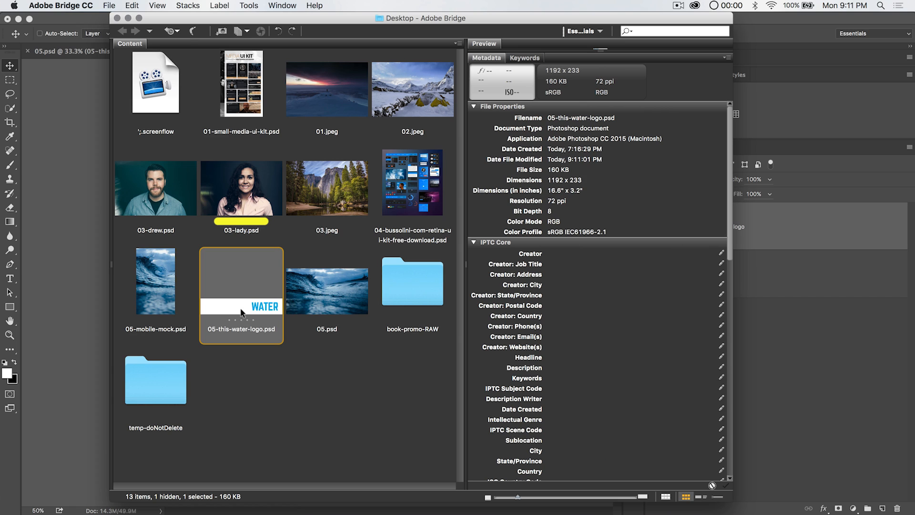
mouse_move(253, 288)
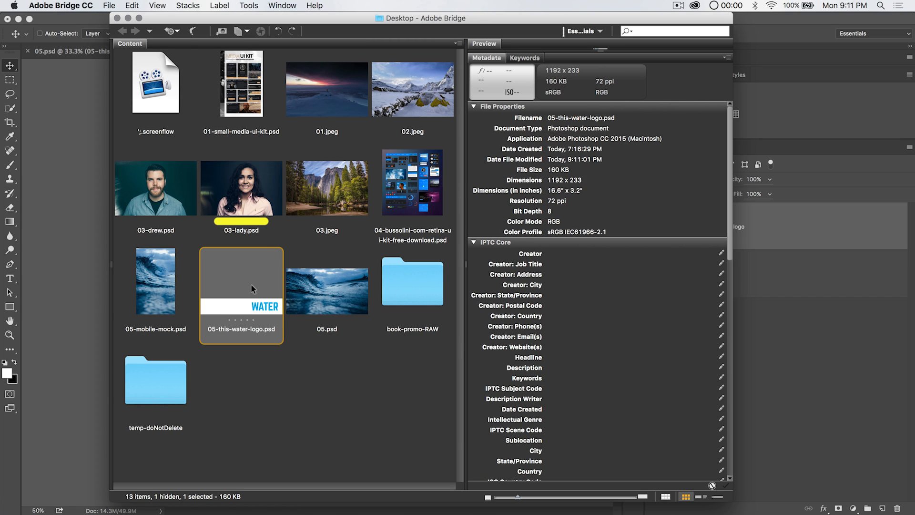
mouse_move(73, 224)
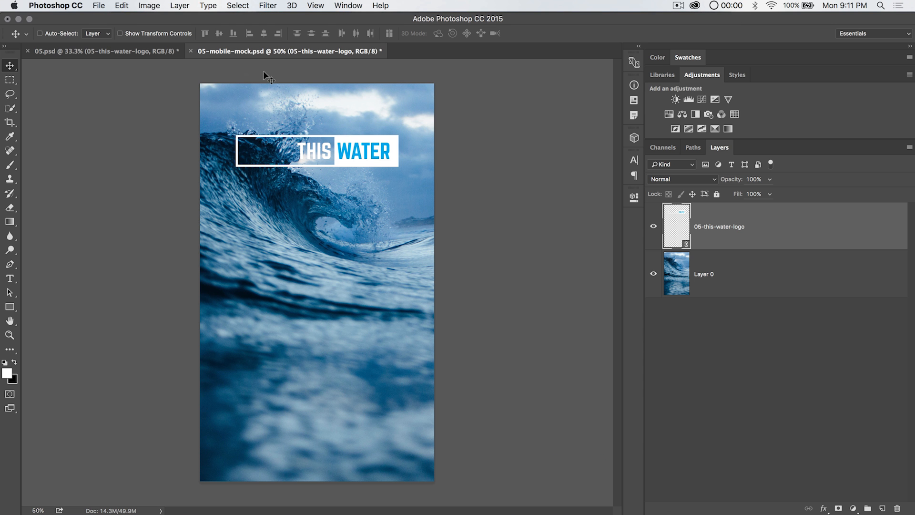
left_click(102, 51)
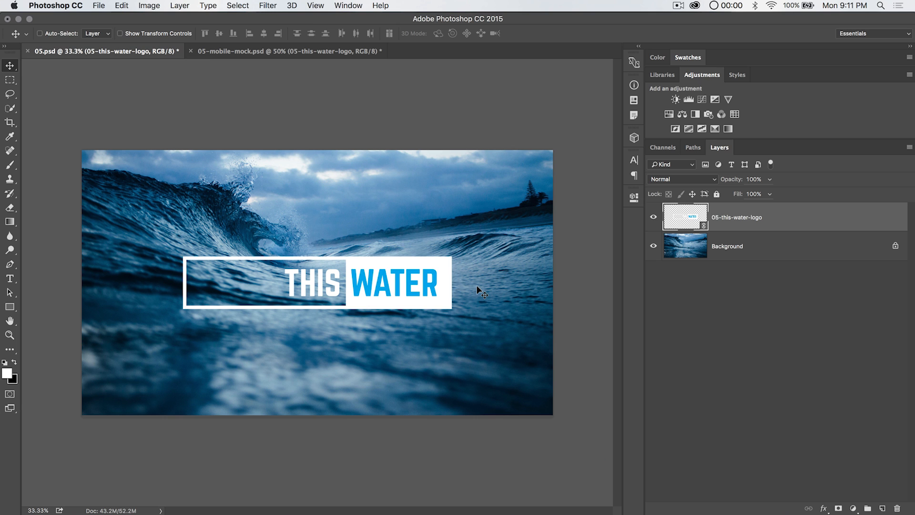
mouse_move(710, 226)
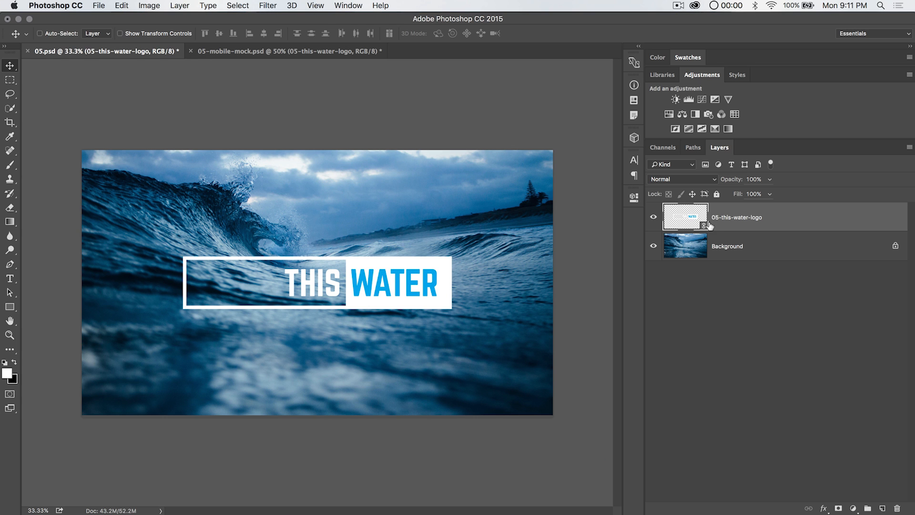
left_click(286, 51)
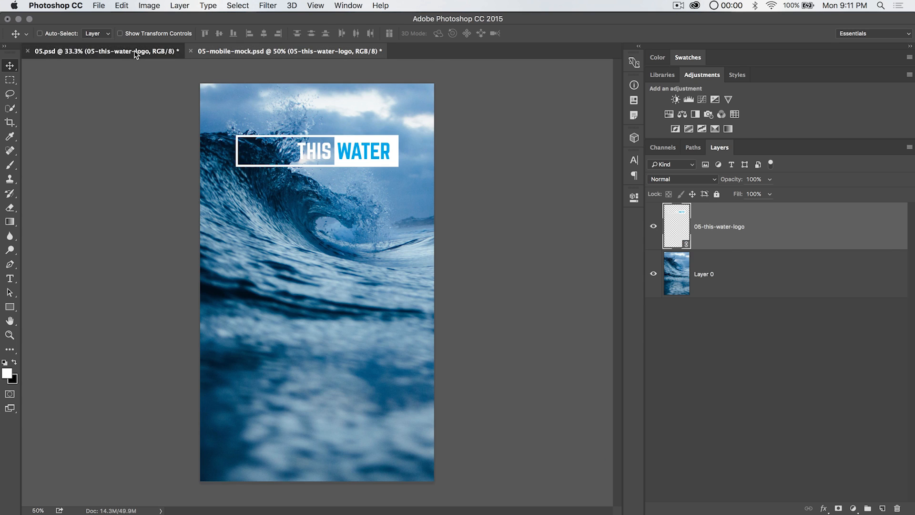
left_click(93, 51)
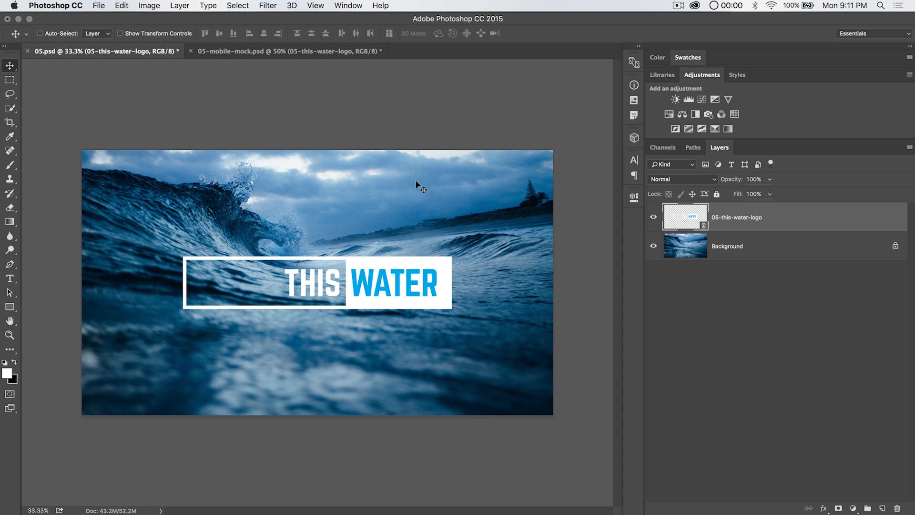
mouse_move(324, 258)
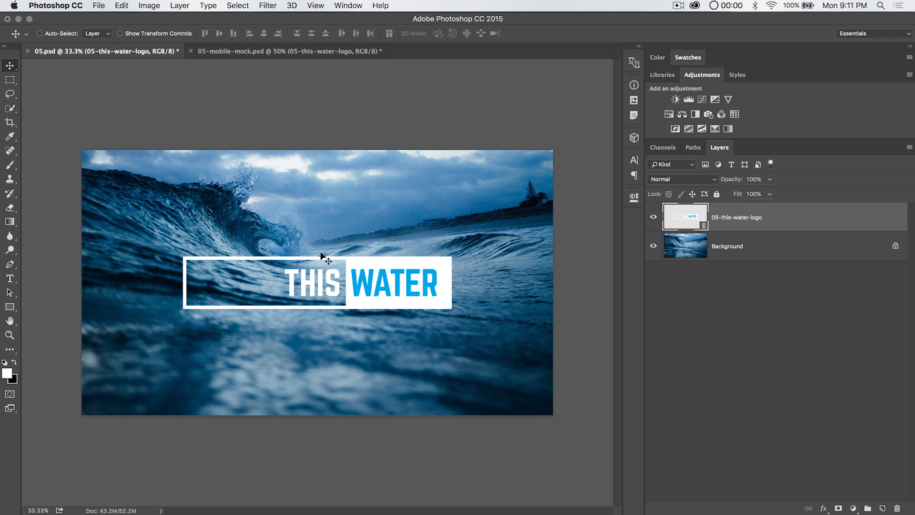
mouse_move(440, 262)
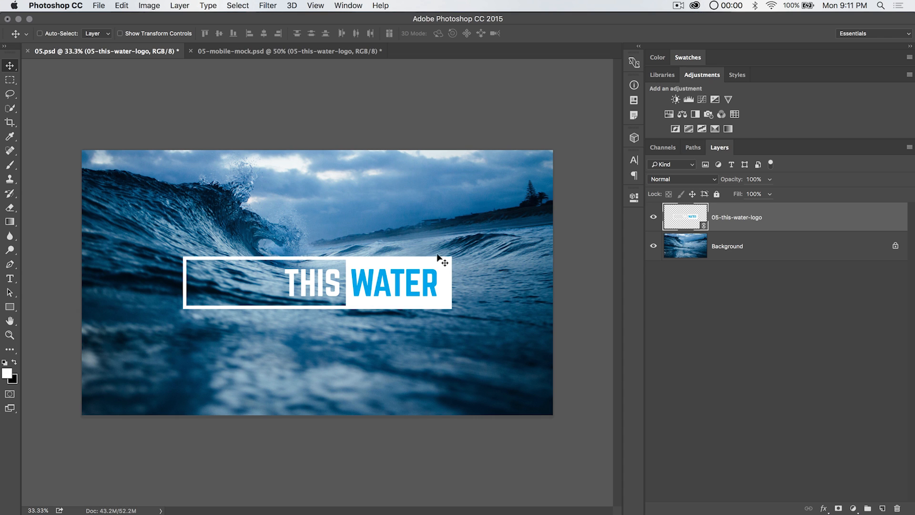
mouse_move(365, 283)
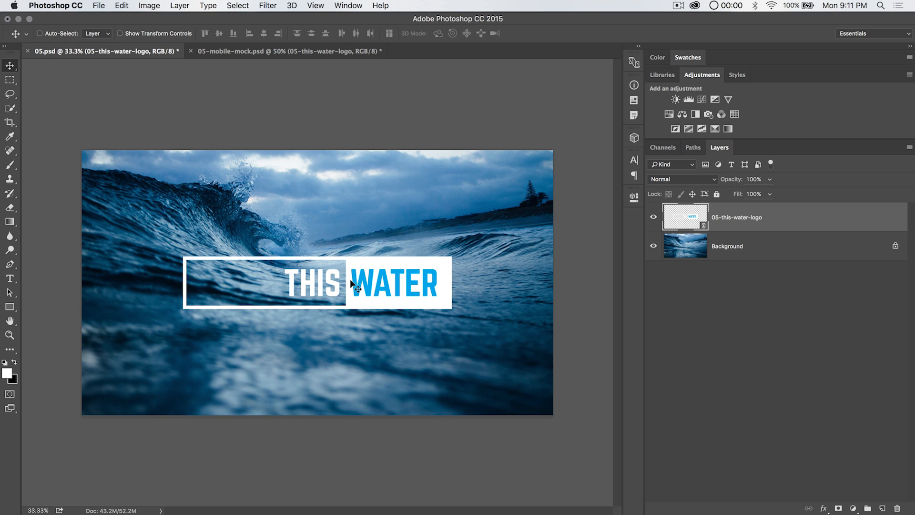
mouse_move(313, 194)
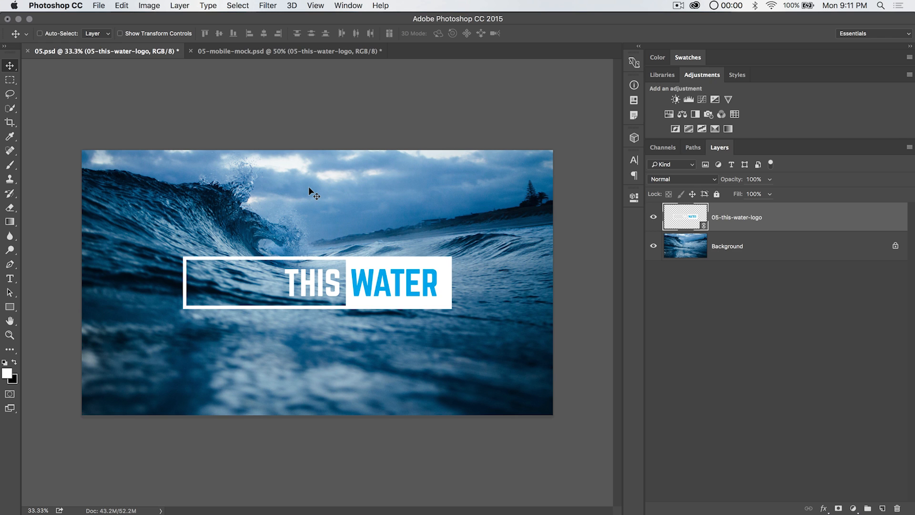
mouse_move(259, 211)
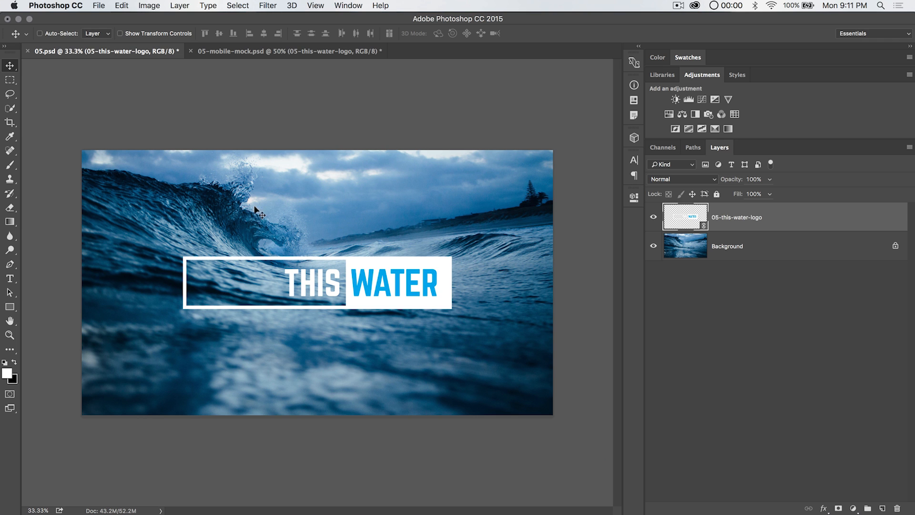
Step: Package 05.psd with its linked logo file via File > Package
left_click(99, 6)
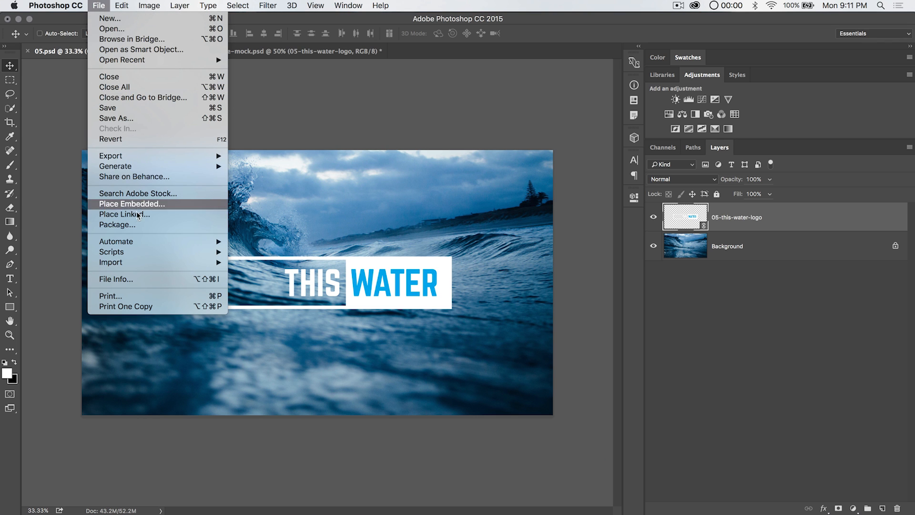
left_click(132, 204)
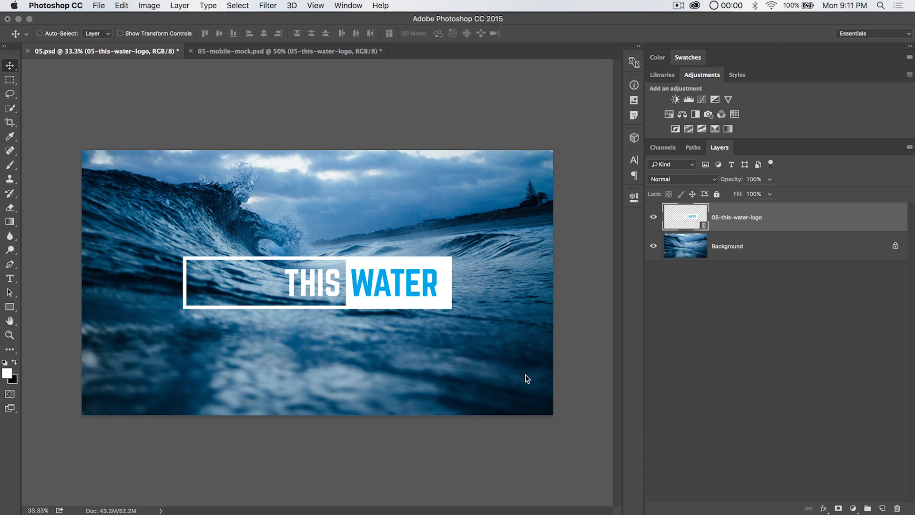
mouse_move(450, 285)
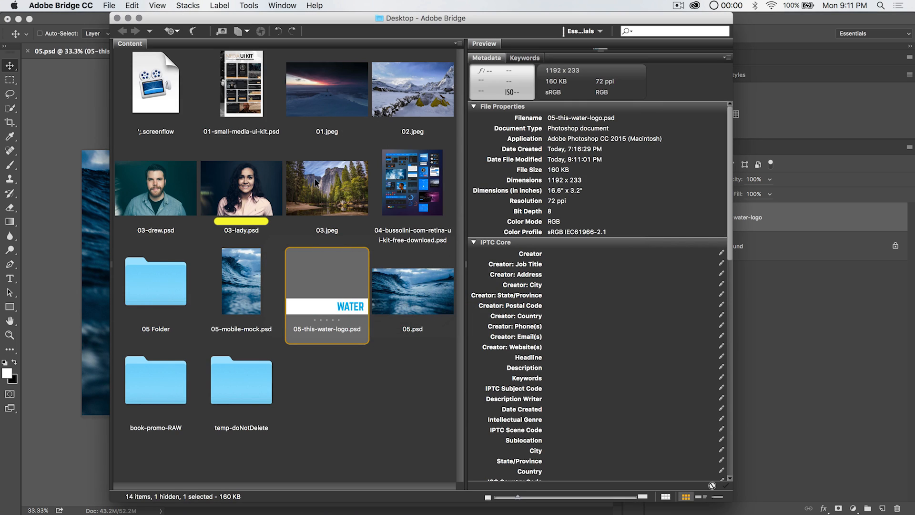
Step: Open the packaged 05 Folder in Bridge, review 05.psd, and view the Links folder holding 05-this-water-logo.psd
left_click(156, 283)
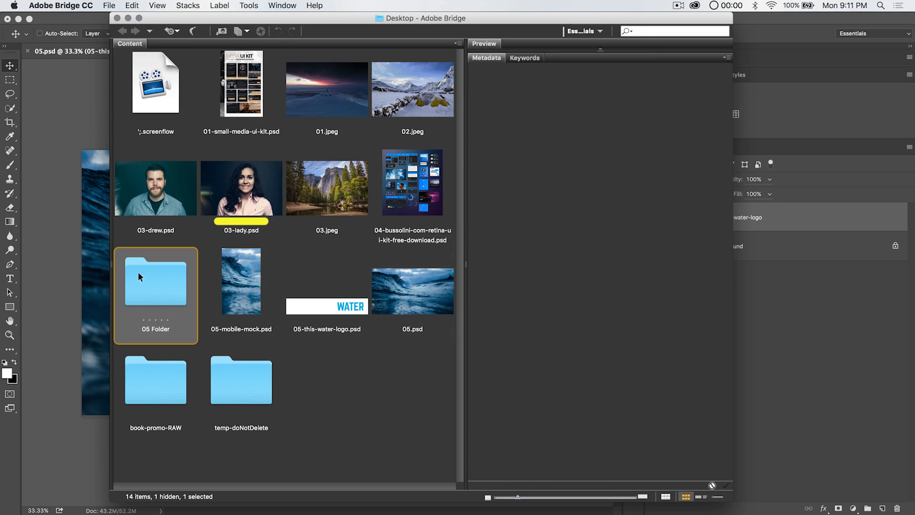
double_click(155, 284)
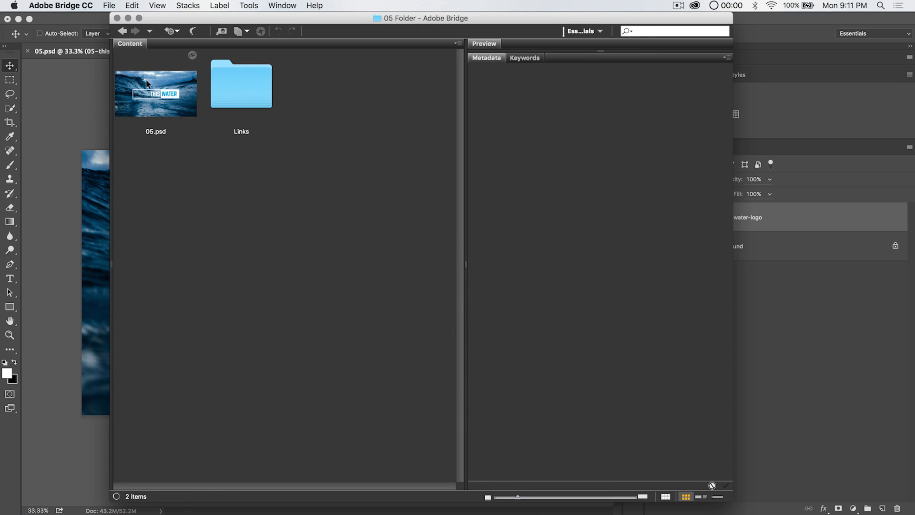
left_click(156, 93)
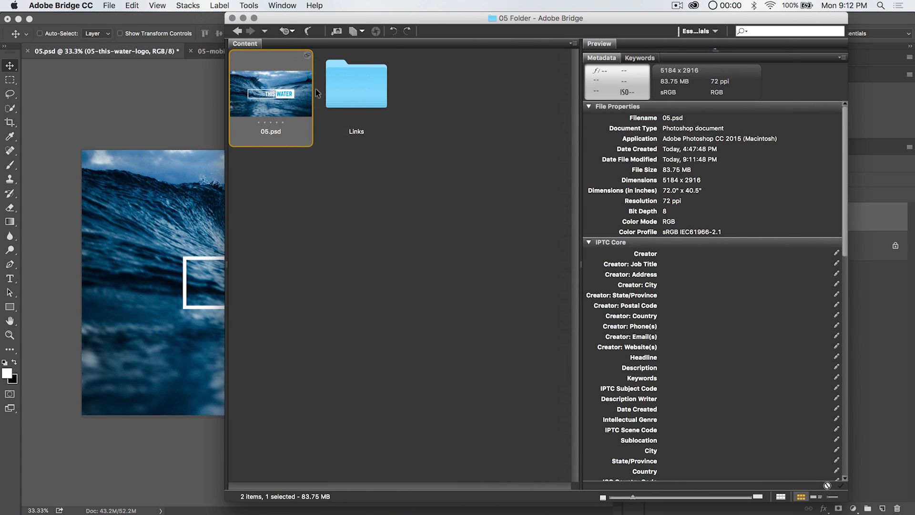
double_click(356, 85)
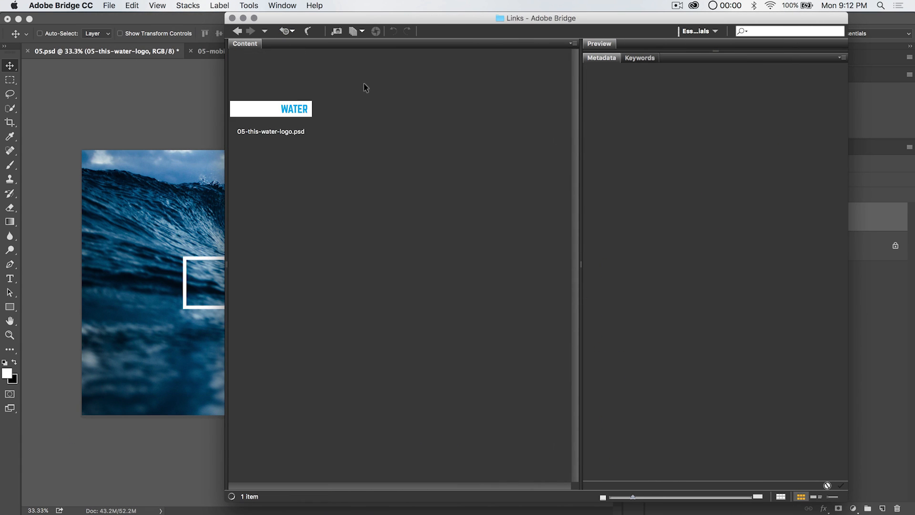
mouse_move(315, 139)
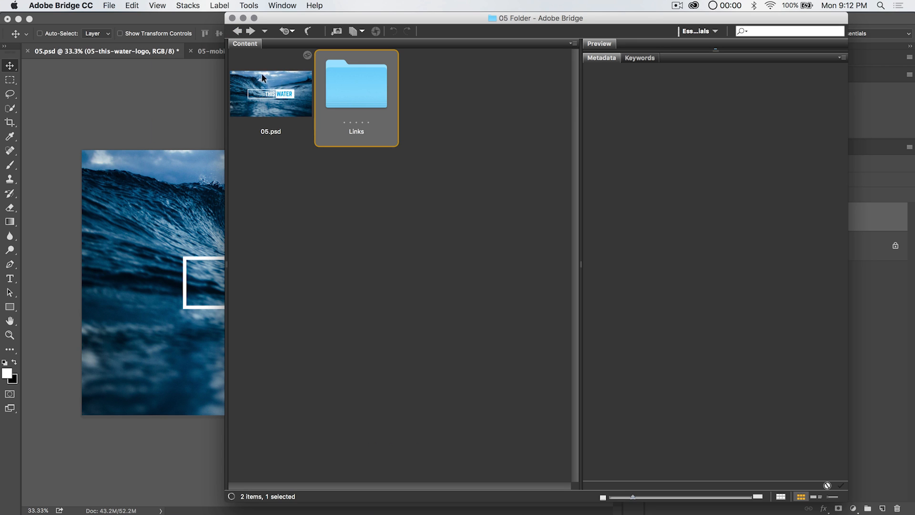
mouse_move(281, 100)
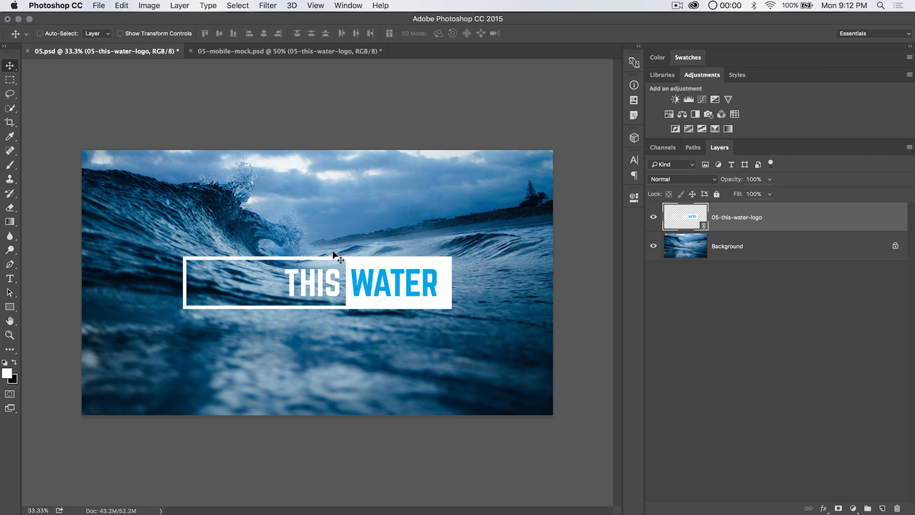
mouse_move(277, 276)
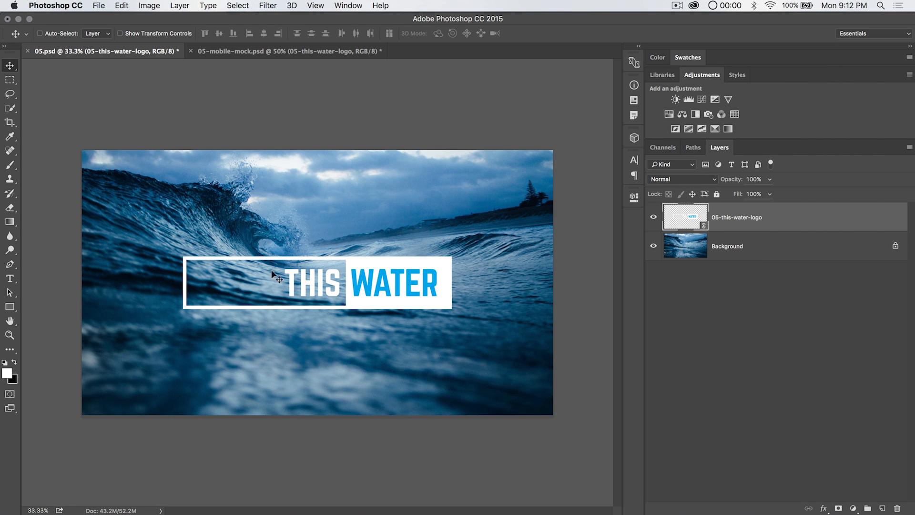
mouse_move(409, 211)
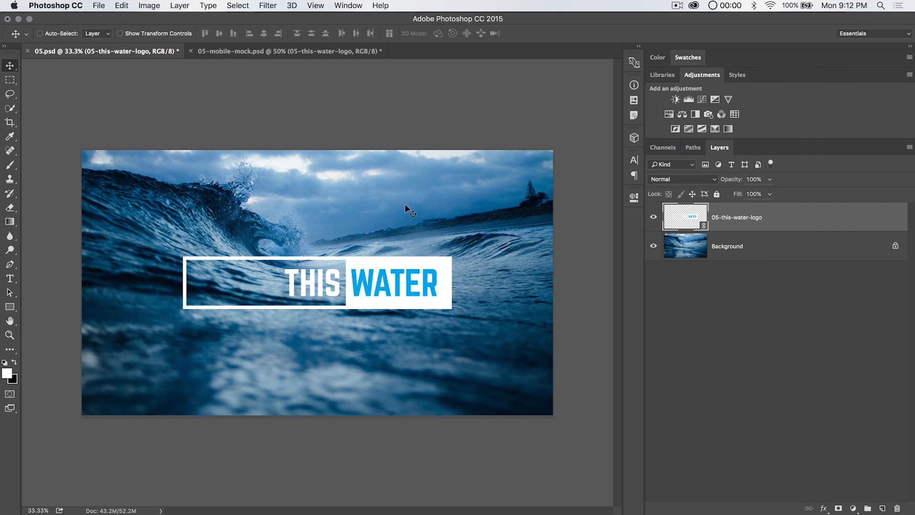
mouse_move(294, 245)
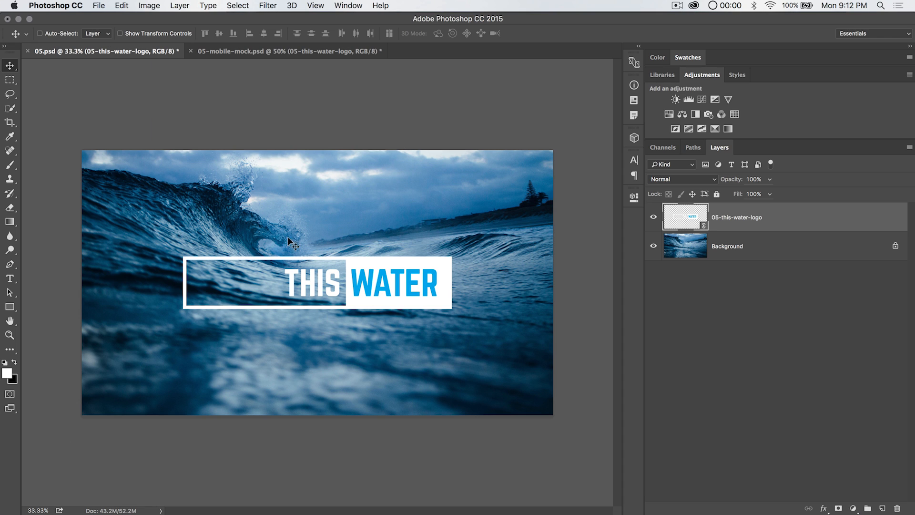
mouse_move(400, 277)
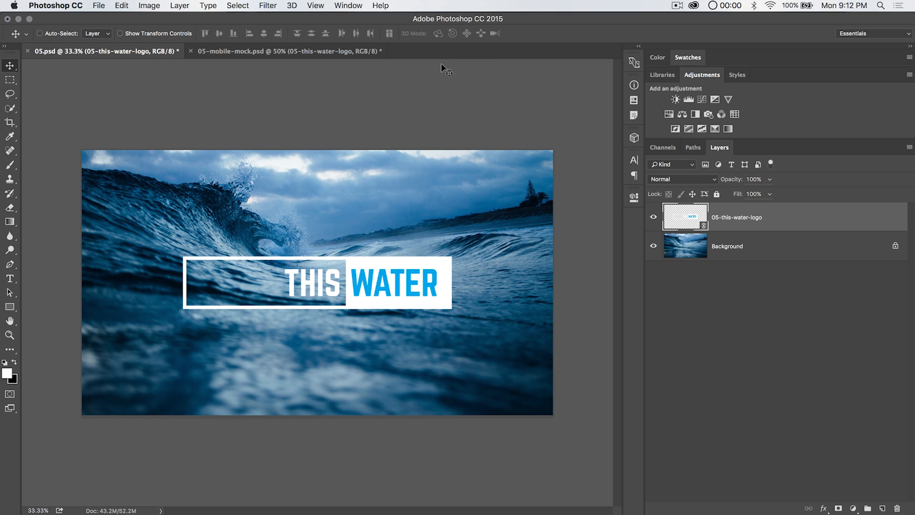
mouse_move(442, 86)
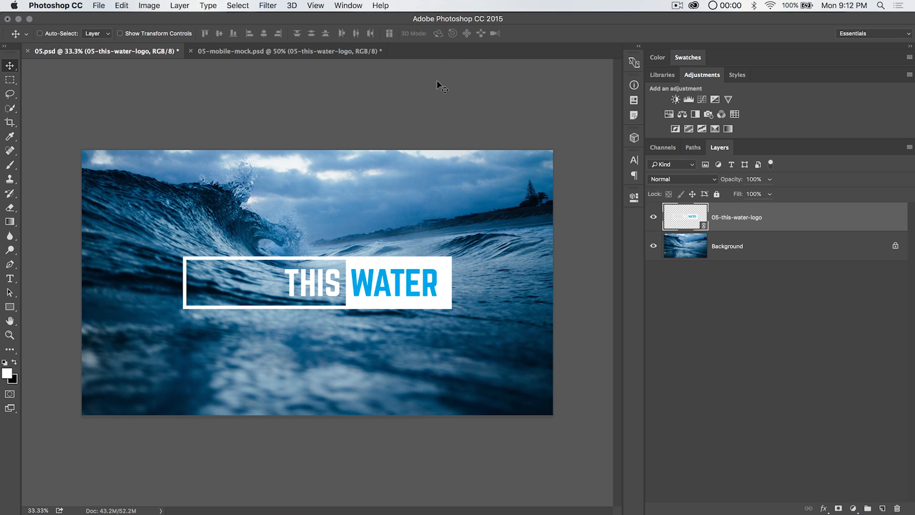
mouse_move(345, 286)
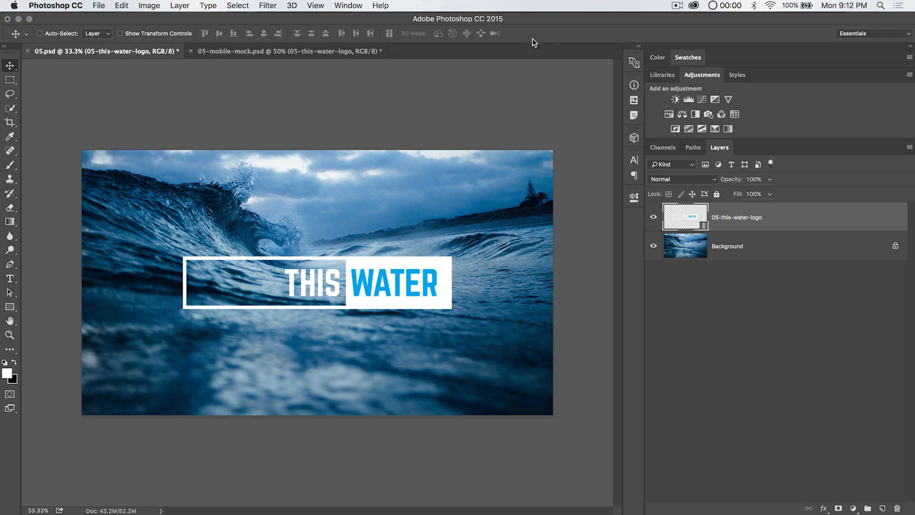
mouse_move(341, 320)
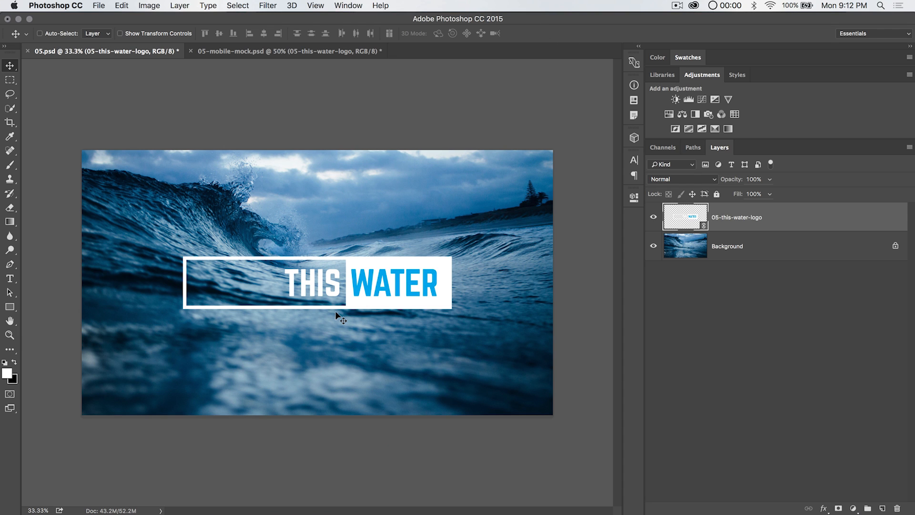
mouse_move(333, 286)
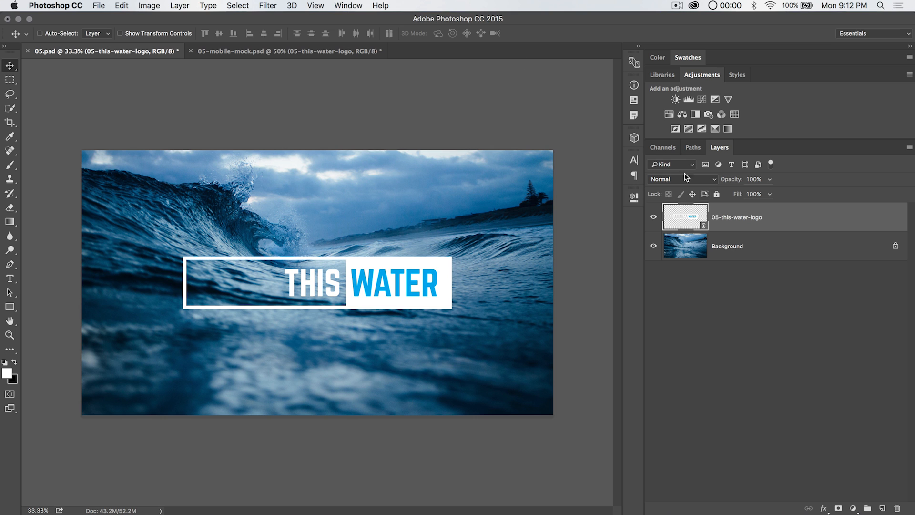
left_click(98, 5)
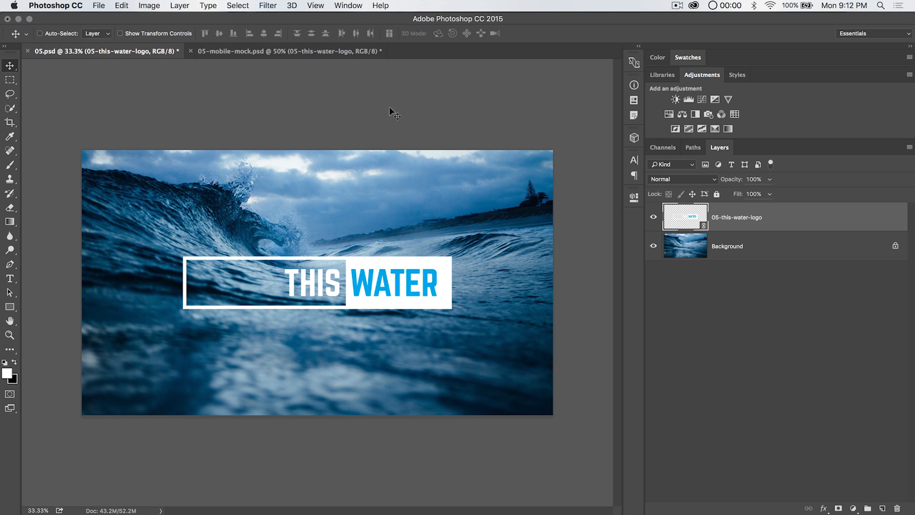
mouse_move(425, 129)
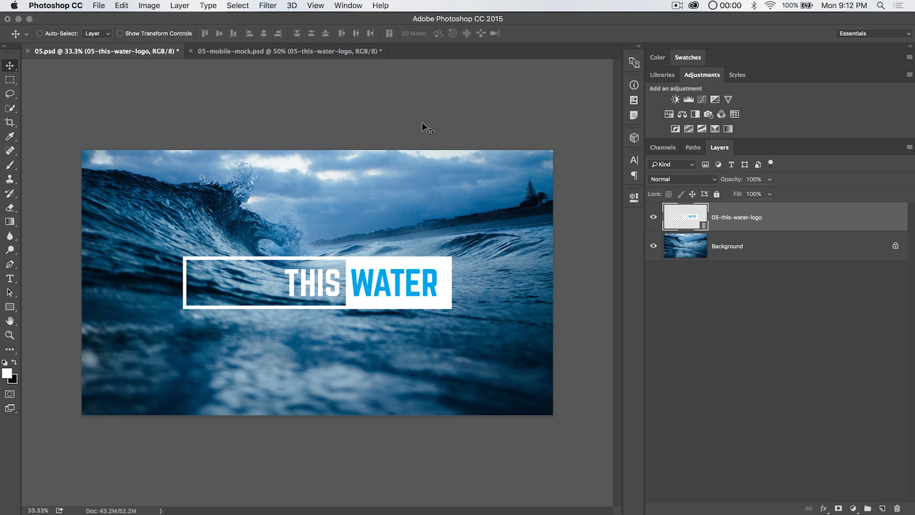